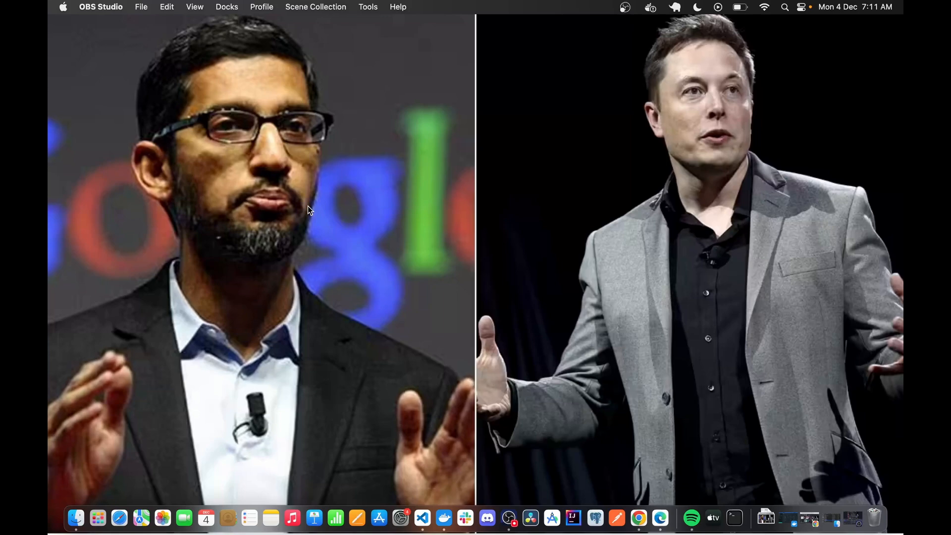
{"action": "mouse_move", "coordinate": [660, 518]}
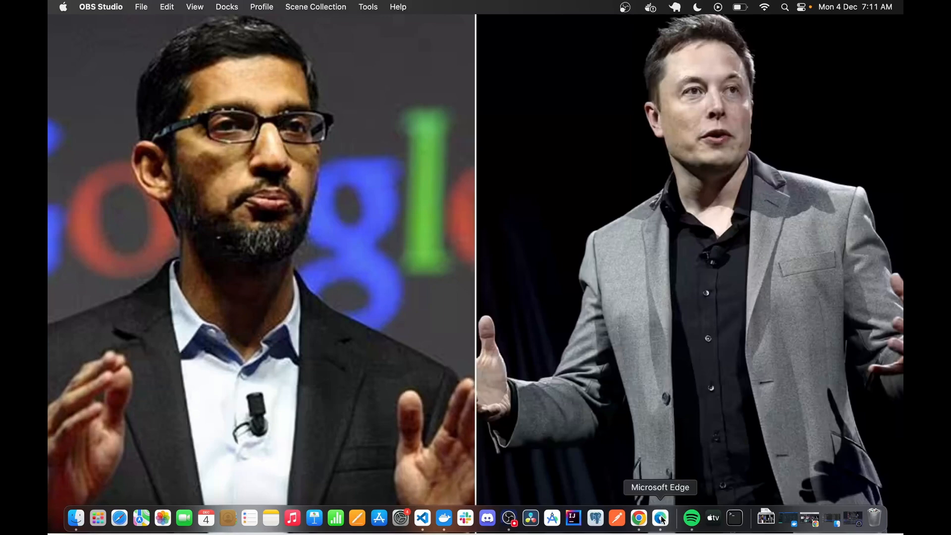
Launch Microsoft Edge from the Dock to reach the Code Share editor.
{"action": "left_click", "coordinate": [661, 518]}
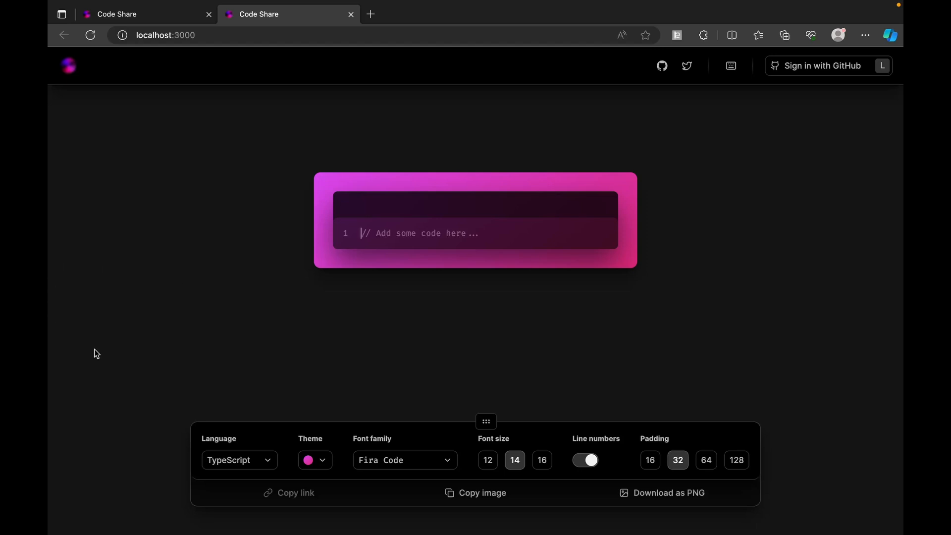
{"action": "mouse_move", "coordinate": [451, 363]}
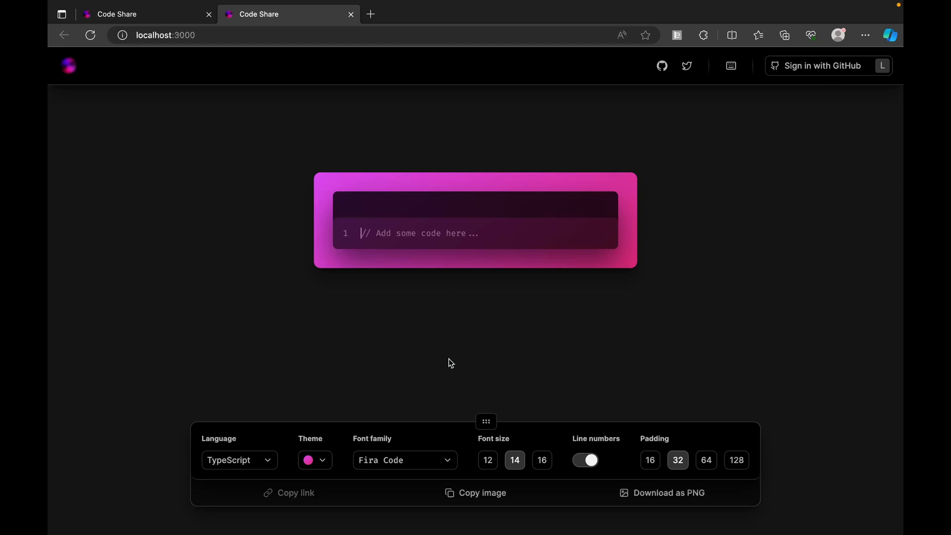
Type the signature addTwoNumbers(num1: number, num2: number) with opening brace.
{"action": "type", "text": "function"}
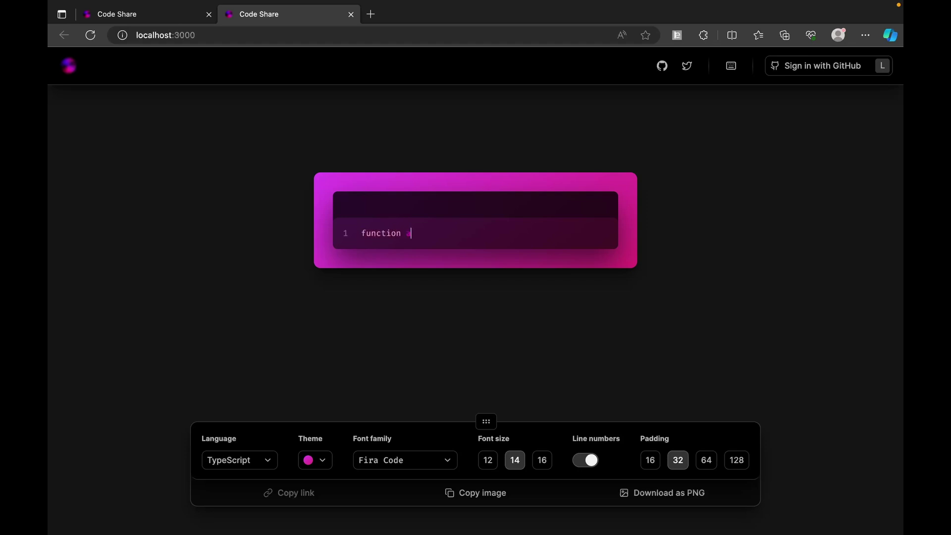
{"action": "type", "text": "addTwoNu"}
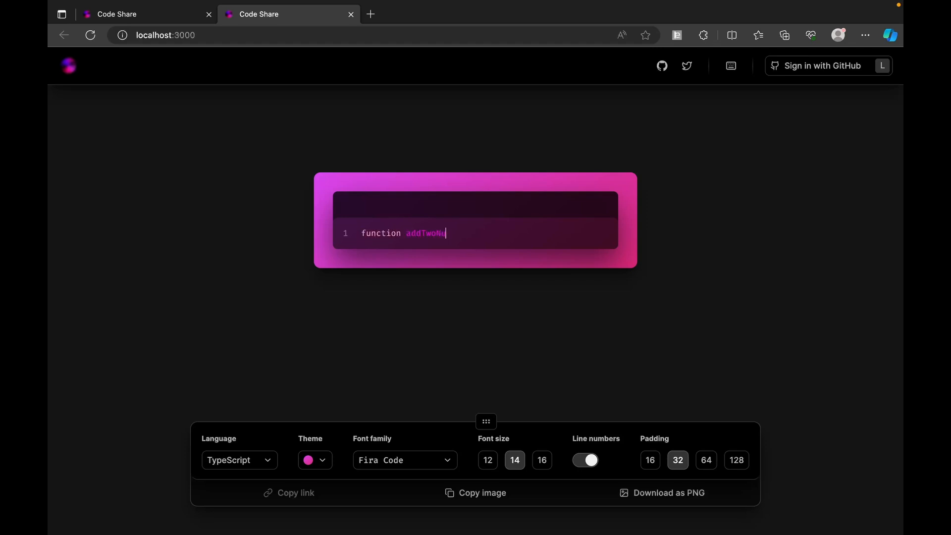
{"action": "type", "text": "Numbers()"}
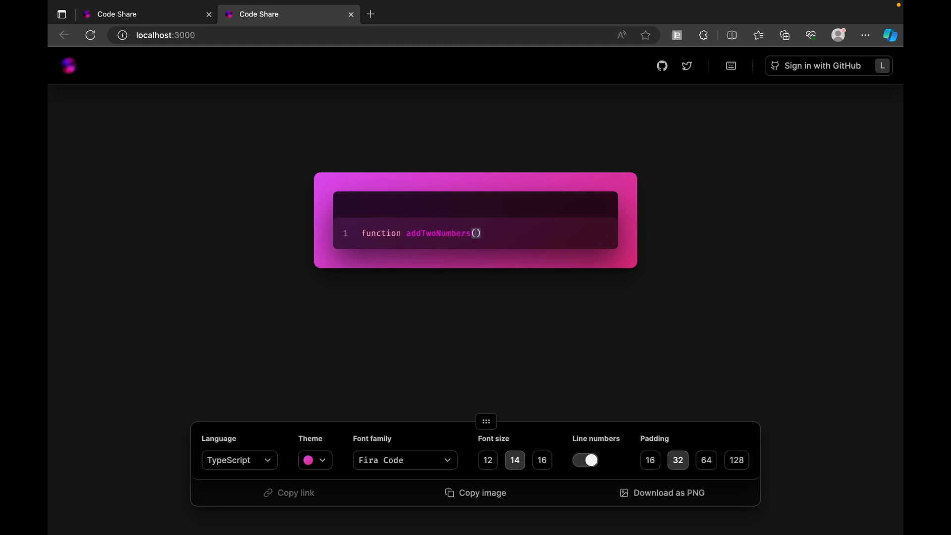
{"action": "type", "text": "num1: number, num2:"}
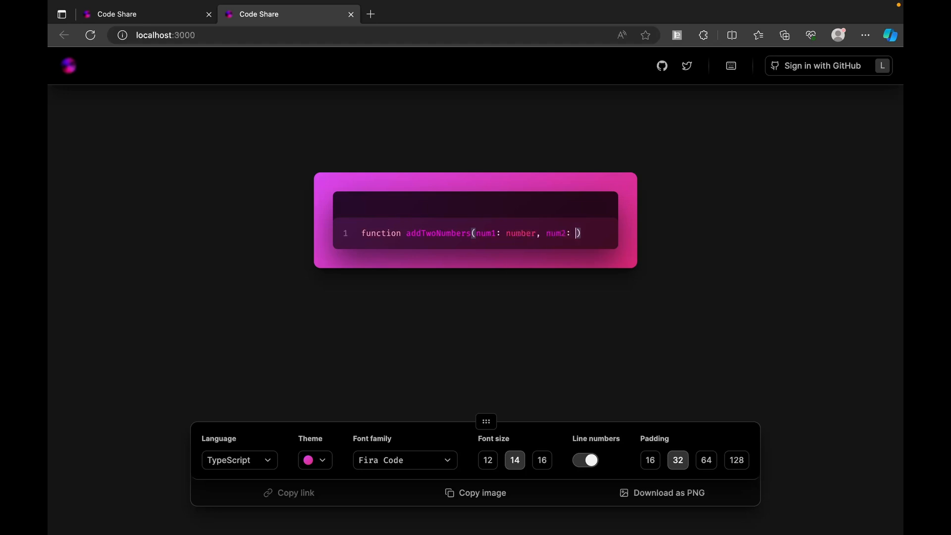
{"action": "type", "text": "number){"}
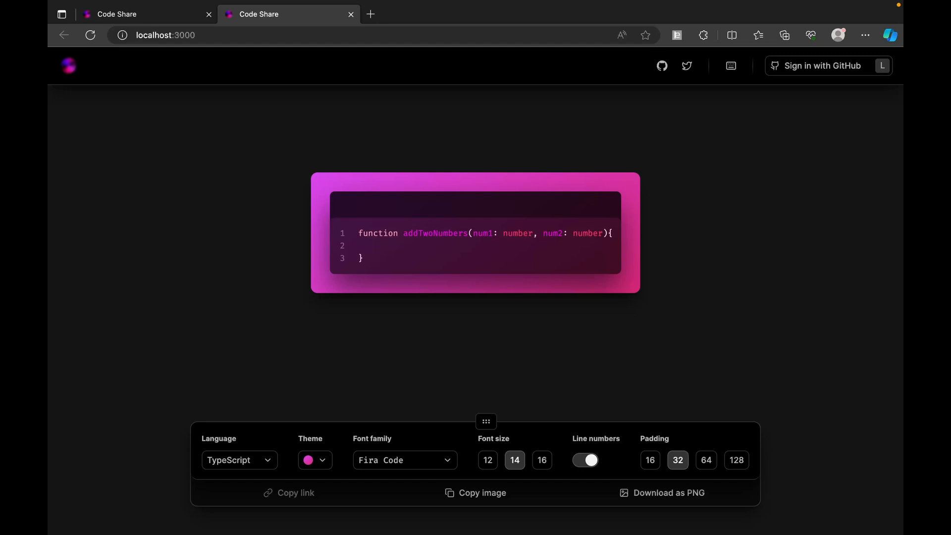
Fill the function body with the line return num1 + num2.
{"action": "left_click", "coordinate": [367, 245]}
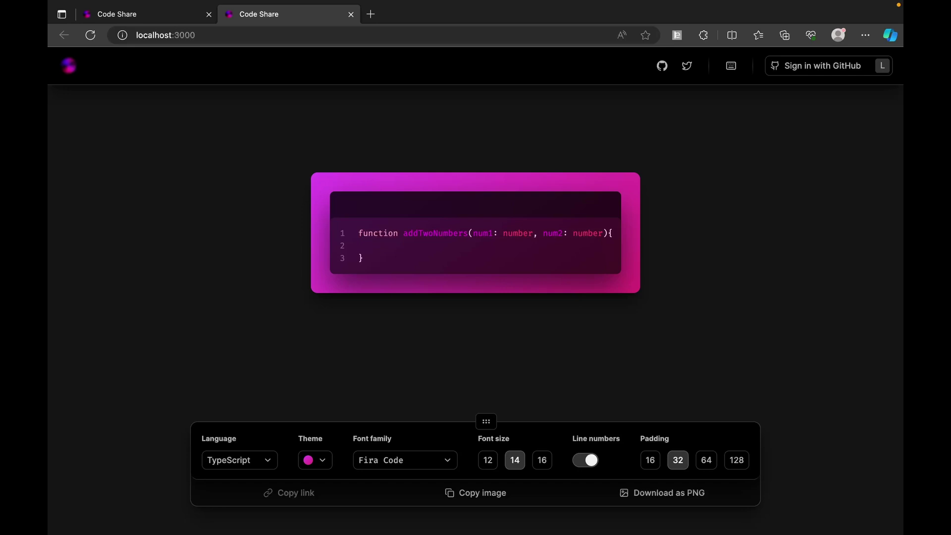
{"action": "left_click", "coordinate": [368, 245]}
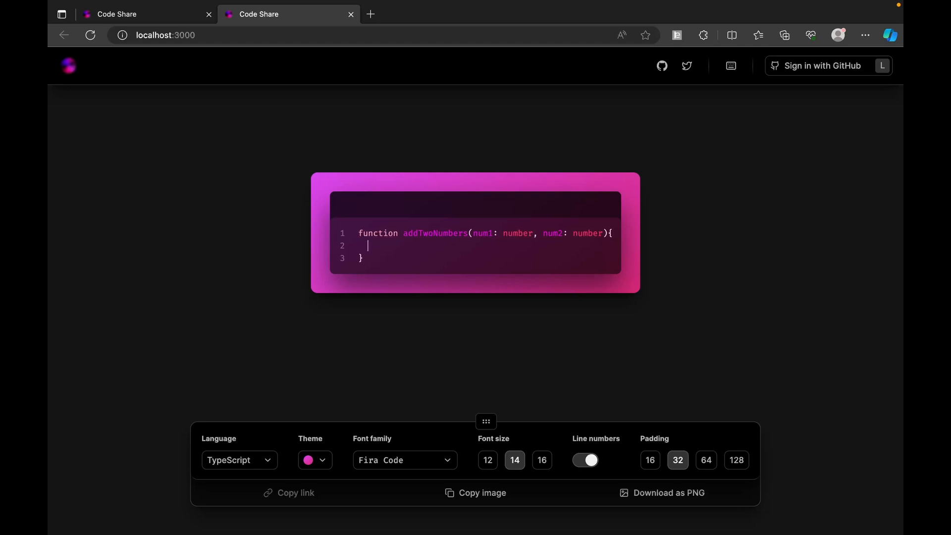
{"action": "type", "text": "retirn n"}
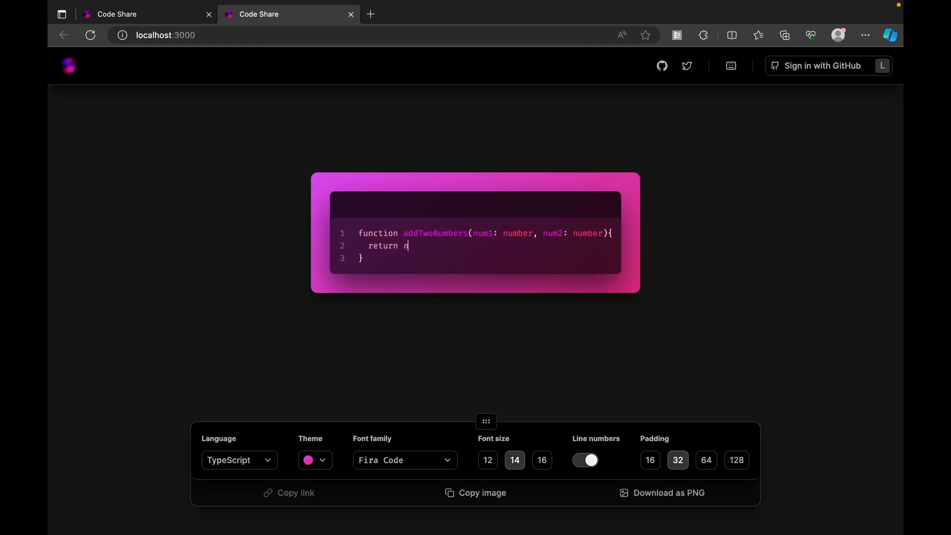
{"action": "type", "text": "um1"}
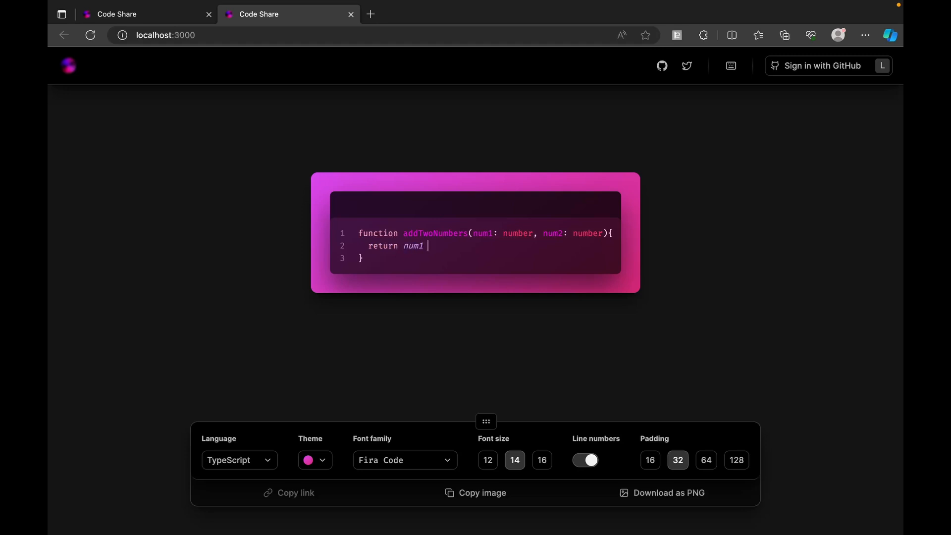
{"action": "type", "text": "+ num2"}
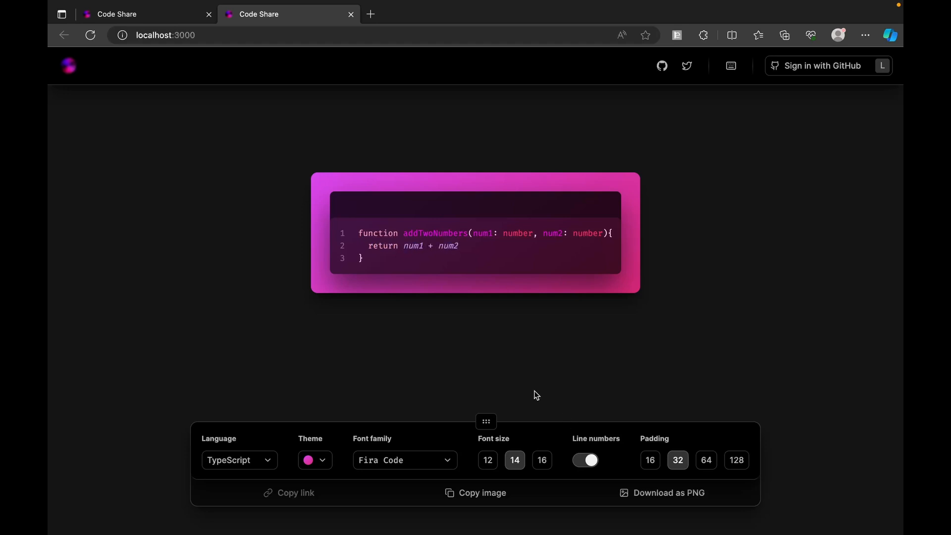
{"action": "mouse_move", "coordinate": [456, 436]}
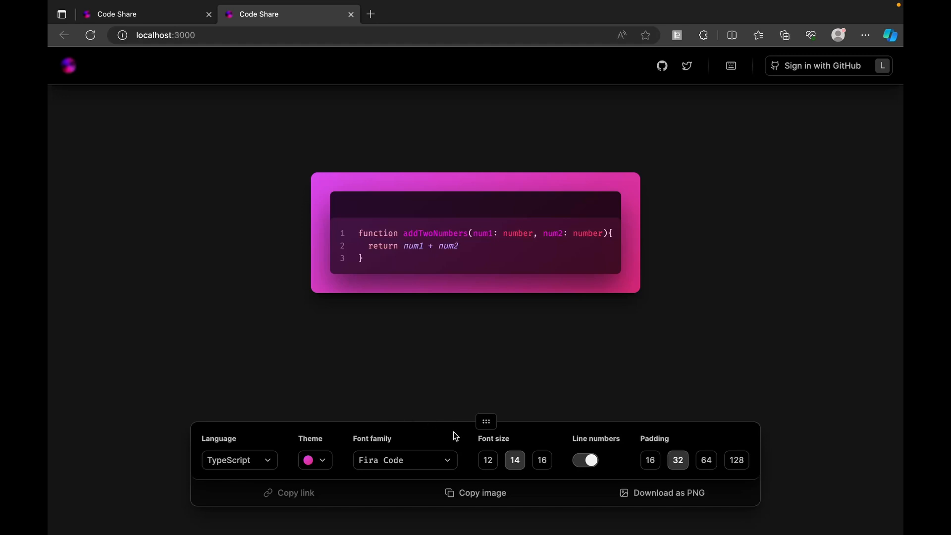
{"action": "left_click", "coordinate": [458, 246]}
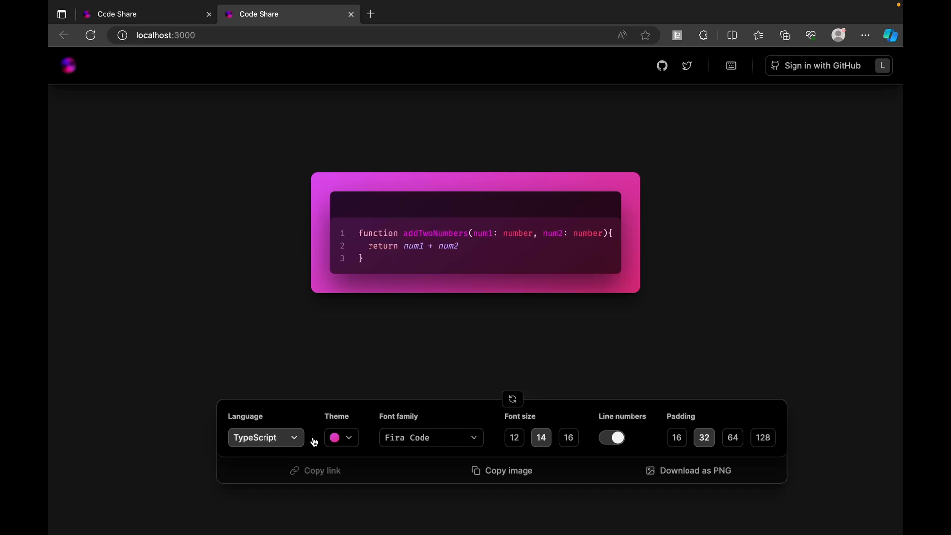
{"action": "mouse_move", "coordinate": [375, 444]}
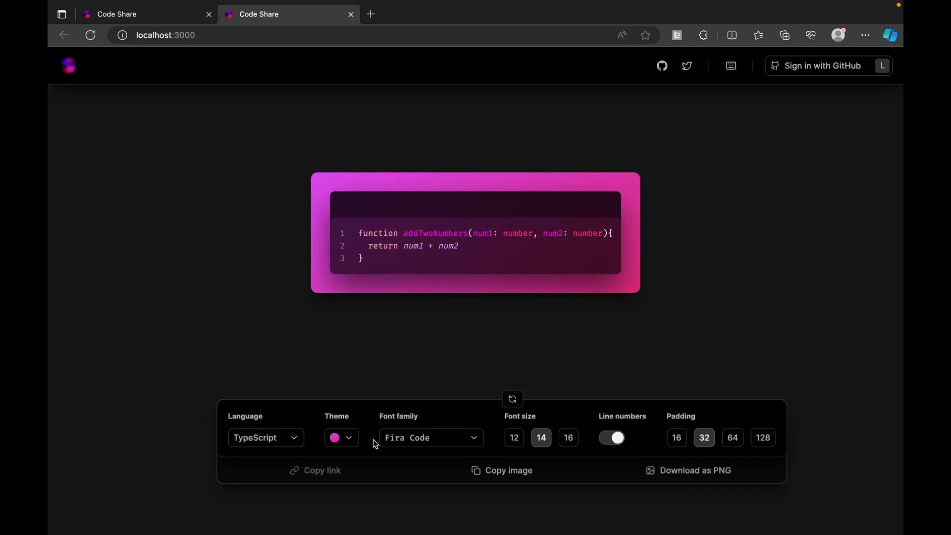
{"action": "left_click", "coordinate": [341, 438]}
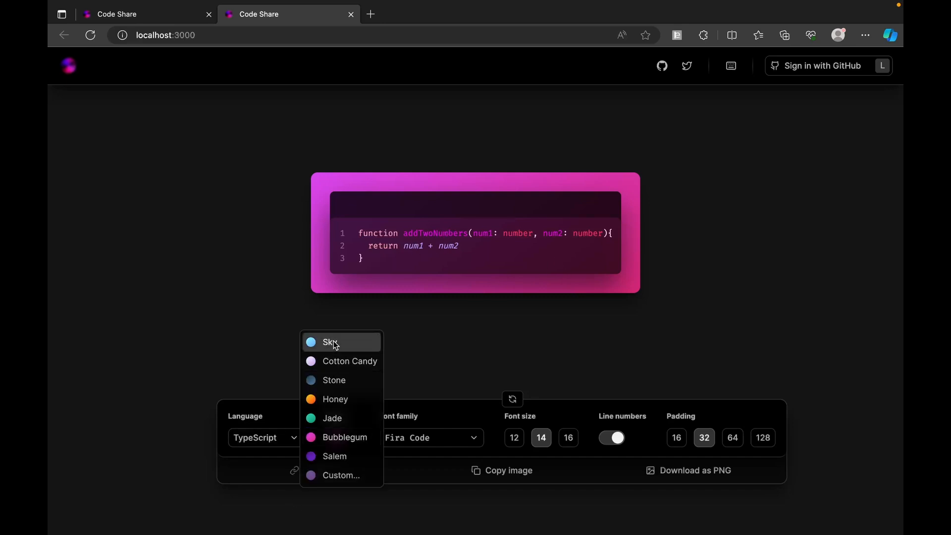
{"action": "left_click", "coordinate": [330, 343]}
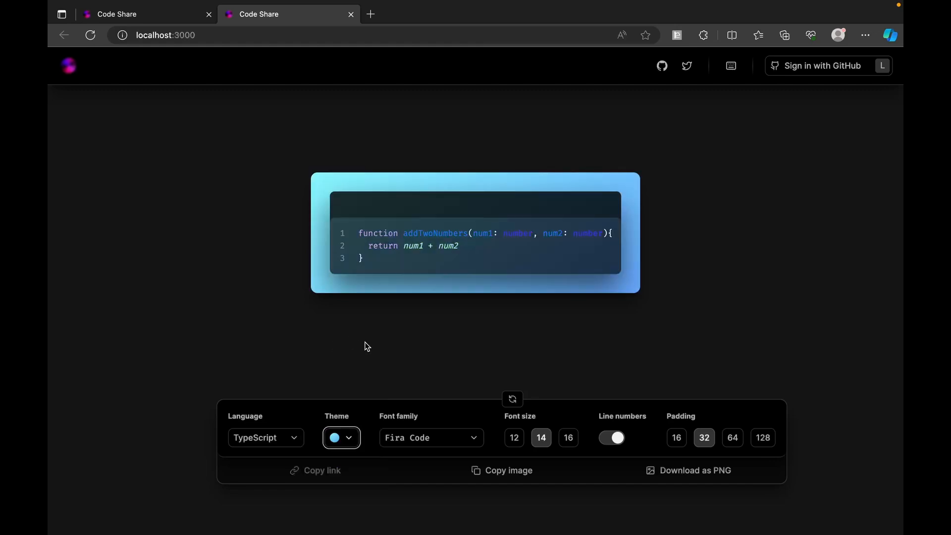
{"action": "left_click", "coordinate": [341, 437]}
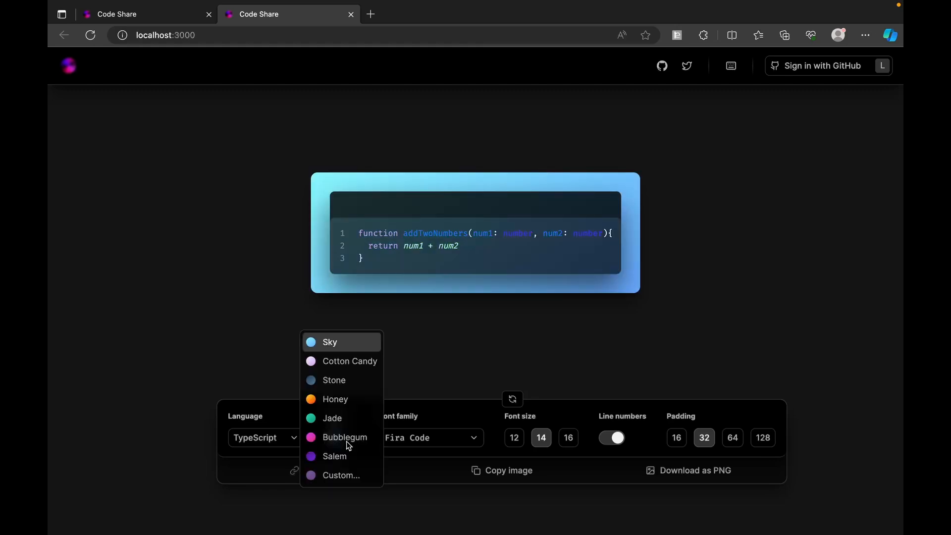
{"action": "mouse_move", "coordinate": [341, 361]}
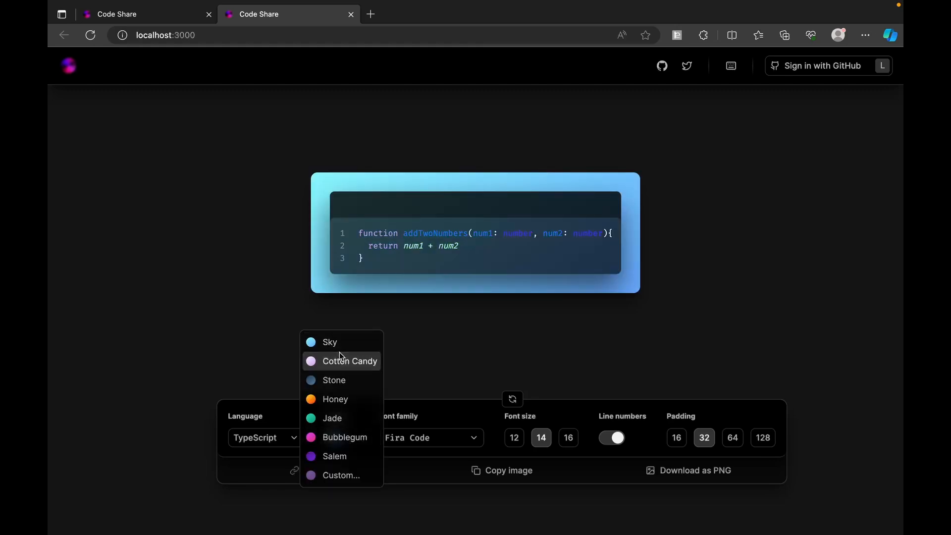
{"action": "left_click", "coordinate": [350, 361]}
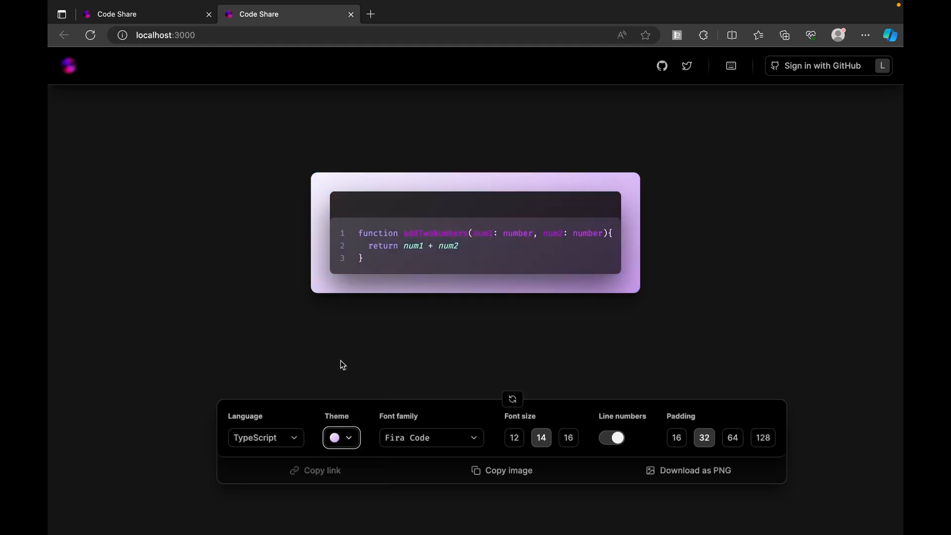
{"action": "left_click", "coordinate": [341, 437]}
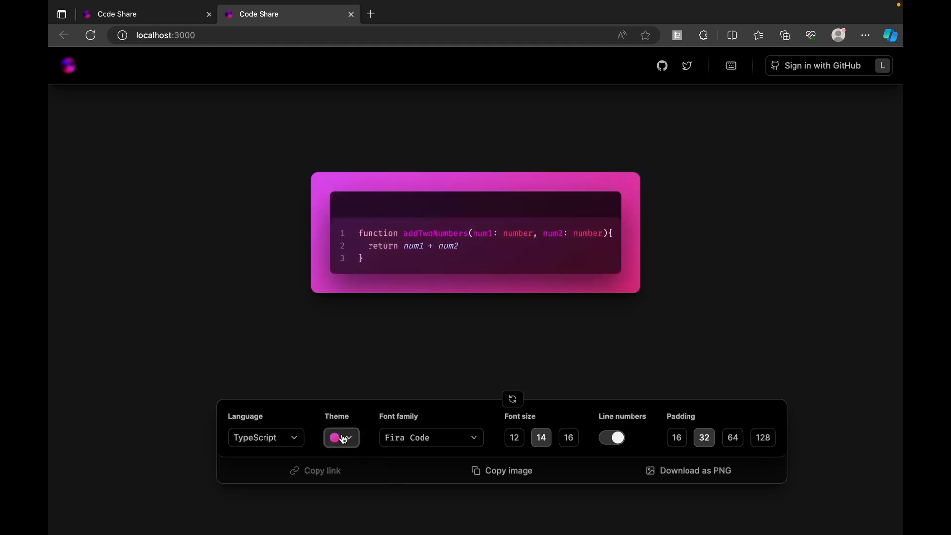
Switch to a Custom gradient theme, shift the angle, and try grain before removing it.
{"action": "left_click", "coordinate": [340, 438]}
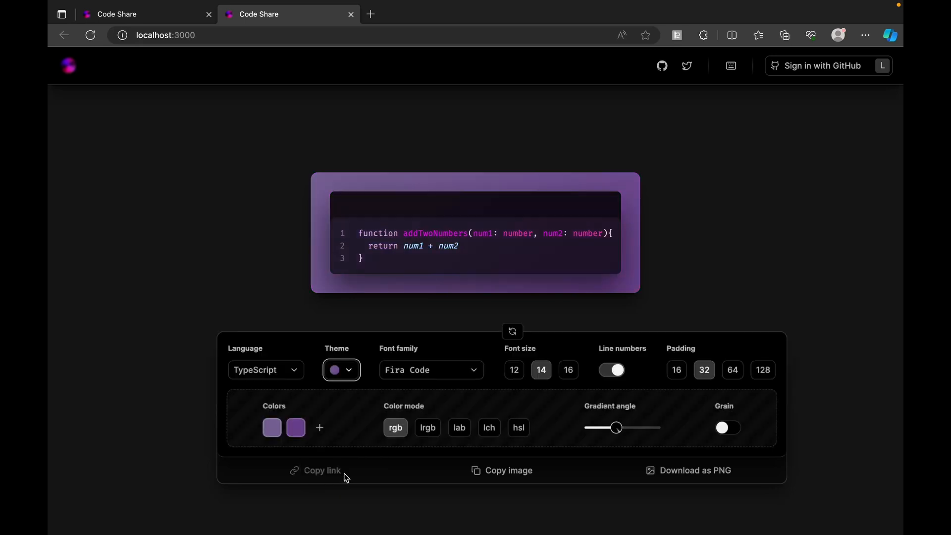
{"action": "mouse_move", "coordinate": [563, 426]}
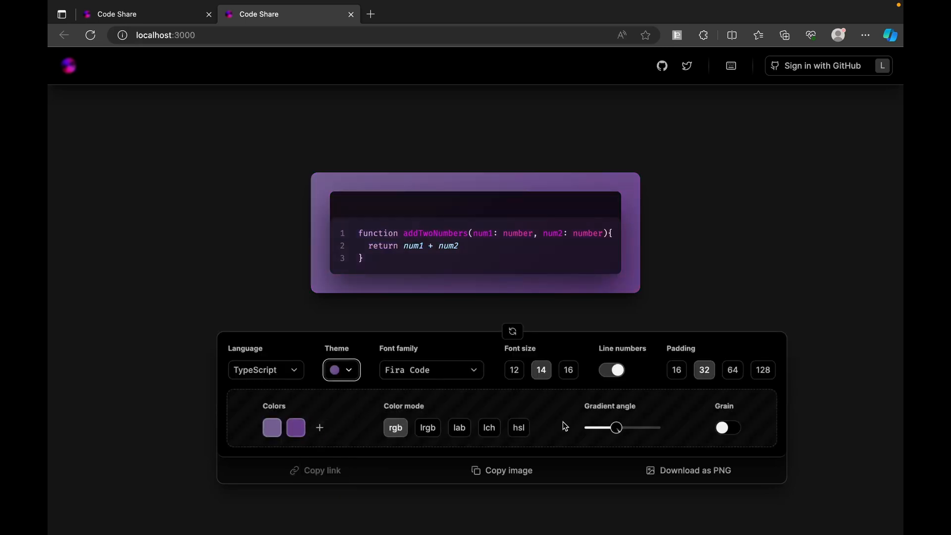
{"action": "mouse_move", "coordinate": [277, 418]}
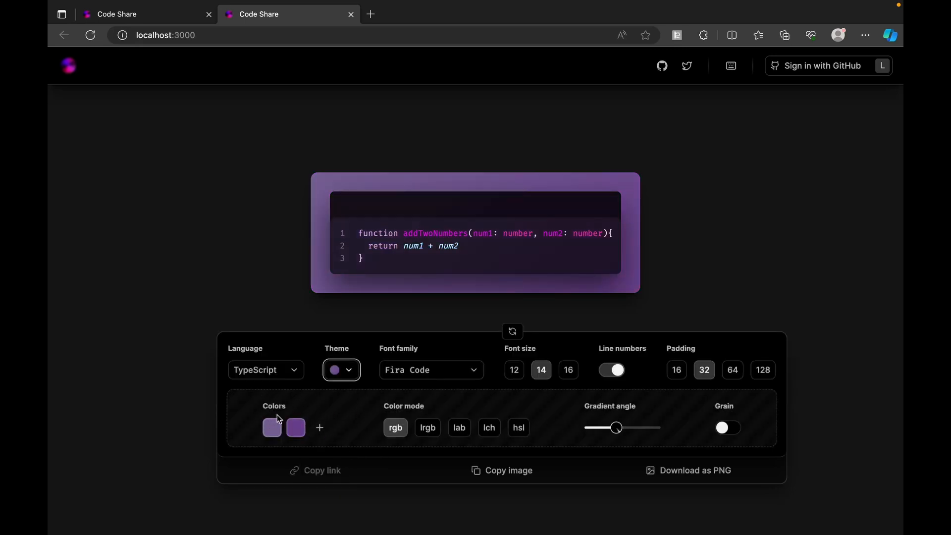
{"action": "left_click", "coordinate": [271, 427]}
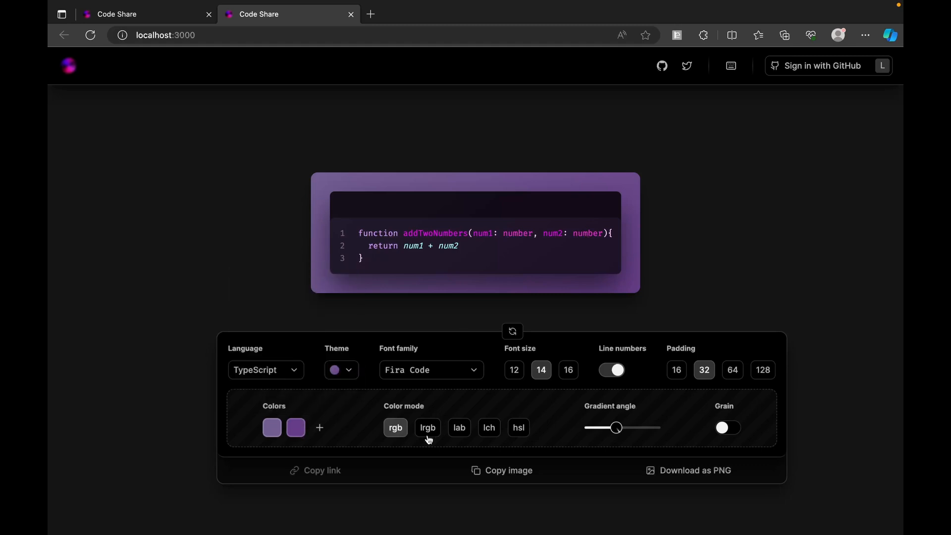
{"action": "mouse_move", "coordinate": [427, 433]}
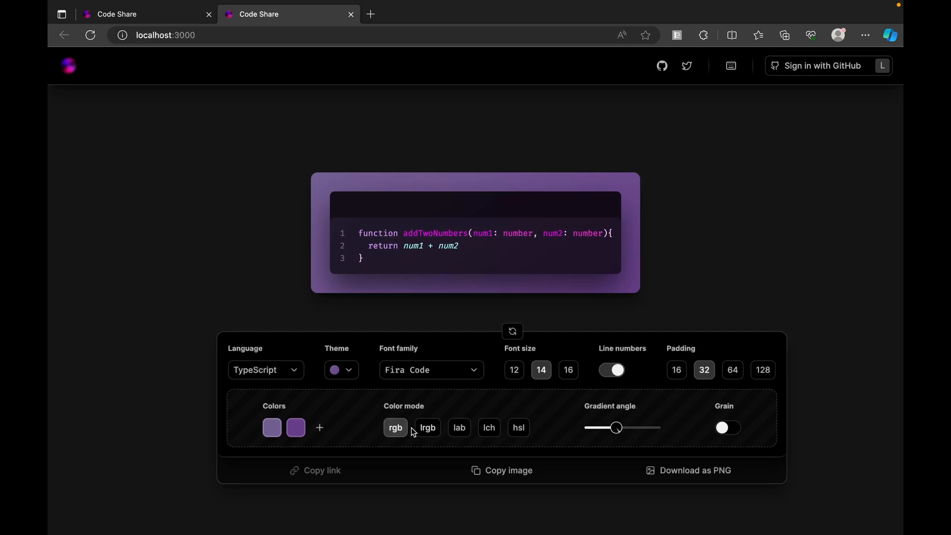
{"action": "mouse_move", "coordinate": [428, 427]}
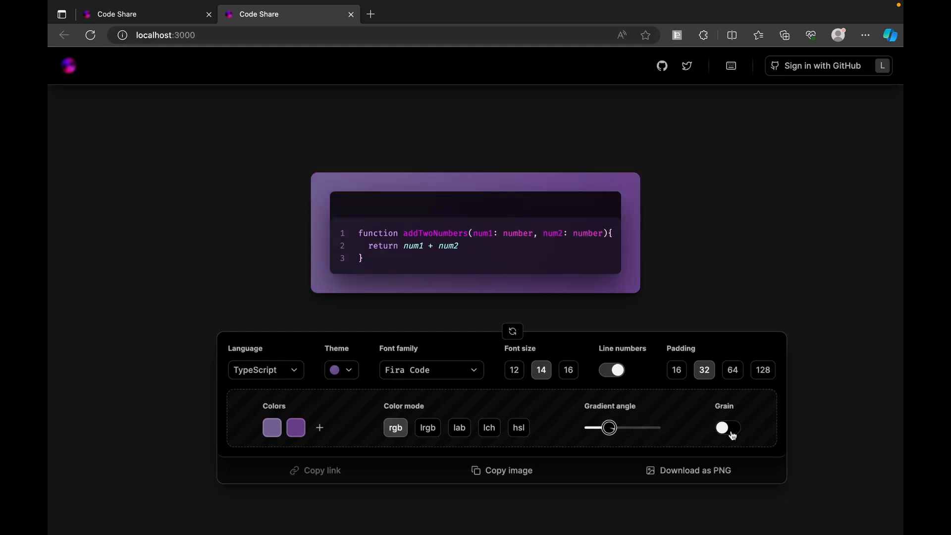
{"action": "left_click", "coordinate": [727, 427]}
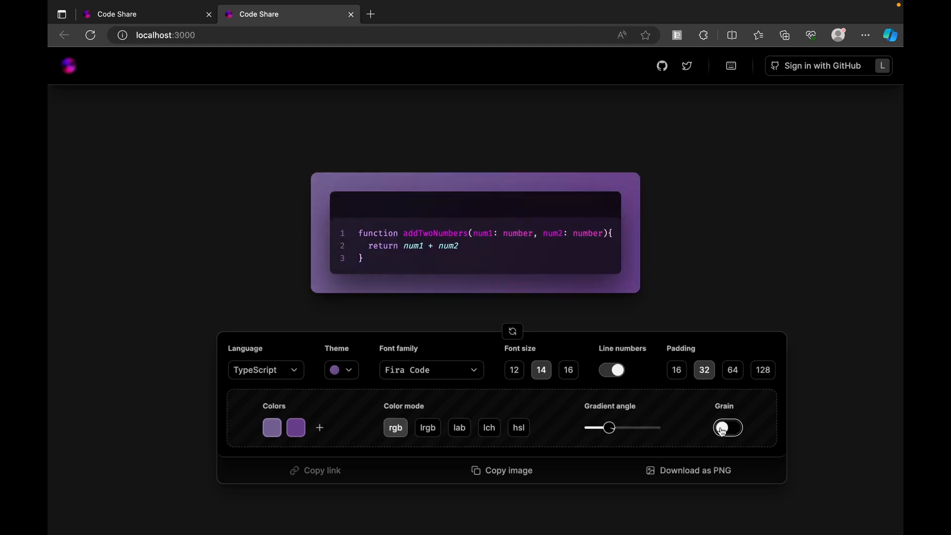
{"action": "left_click", "coordinate": [727, 428]}
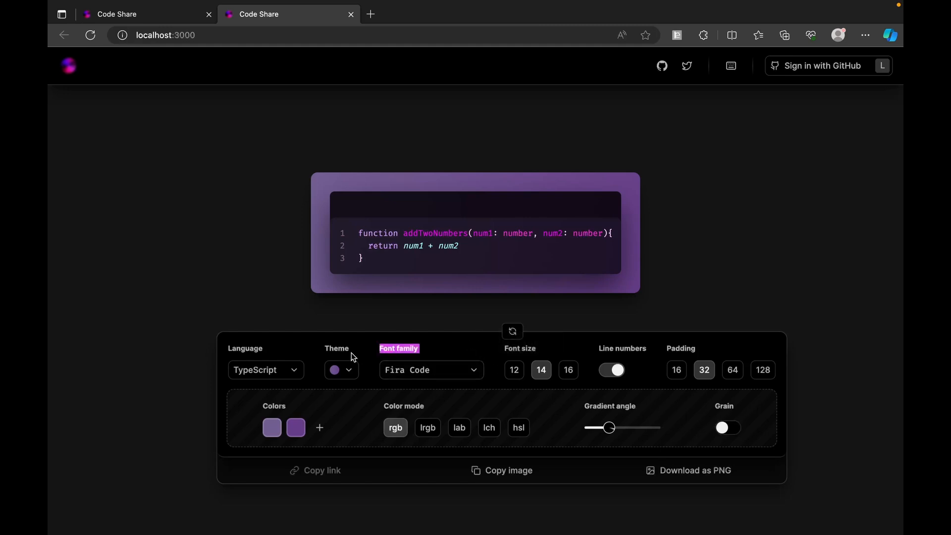
{"action": "left_click", "coordinate": [265, 370]}
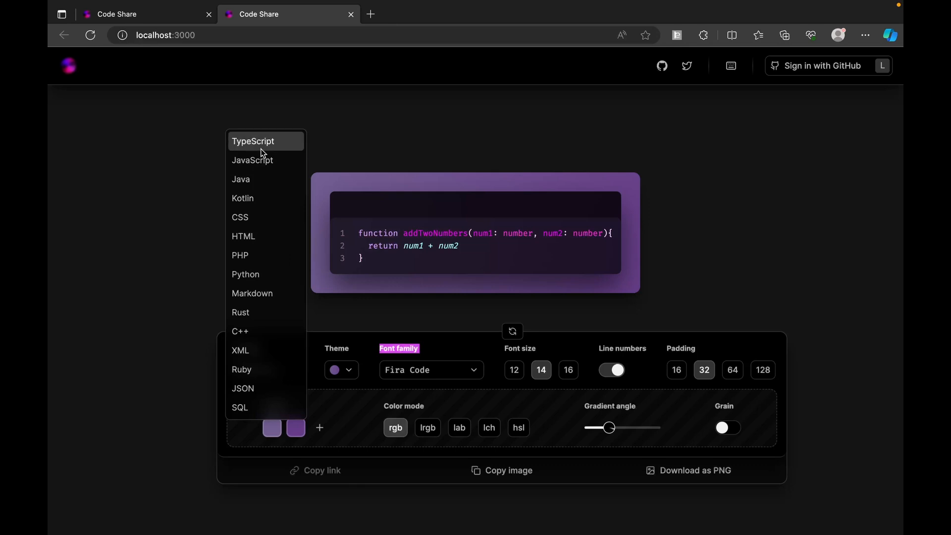
{"action": "mouse_move", "coordinate": [252, 370]}
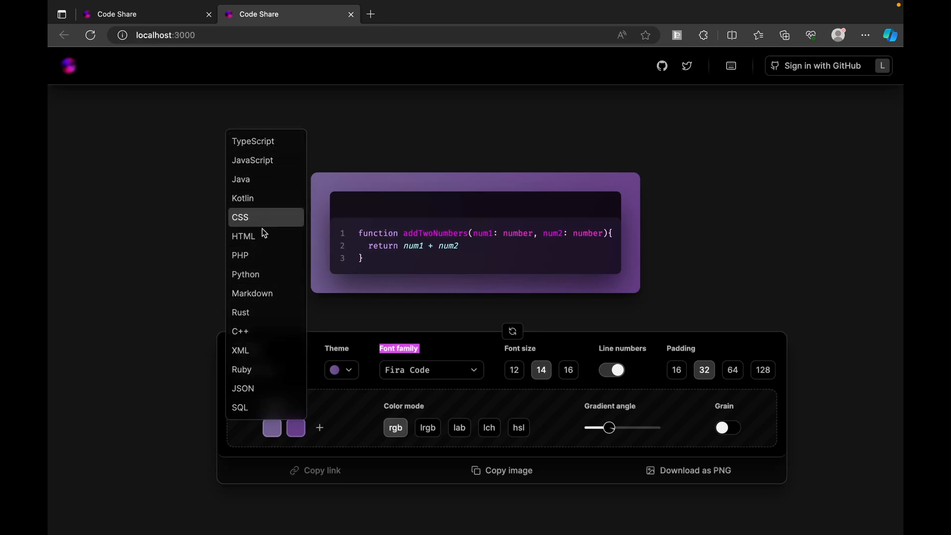
{"action": "mouse_move", "coordinate": [262, 162]}
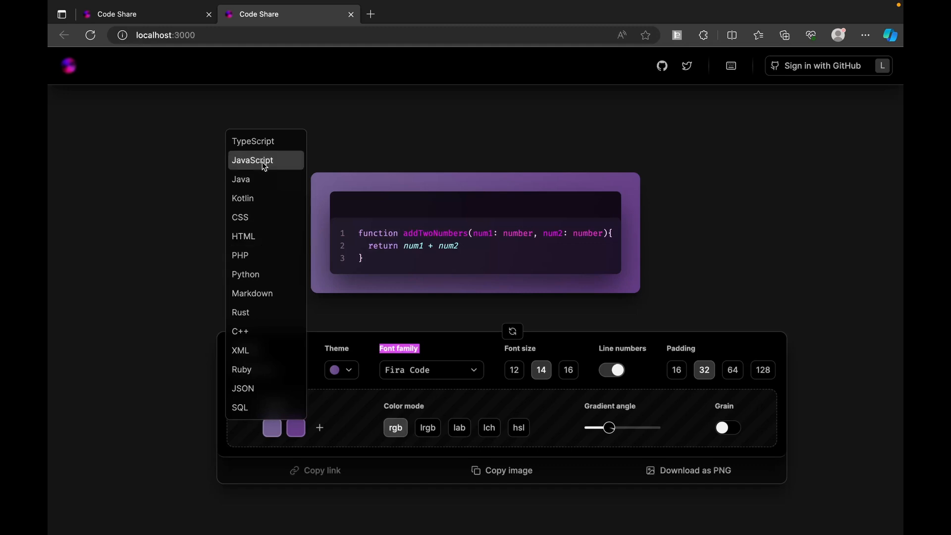
{"action": "mouse_move", "coordinate": [262, 274]}
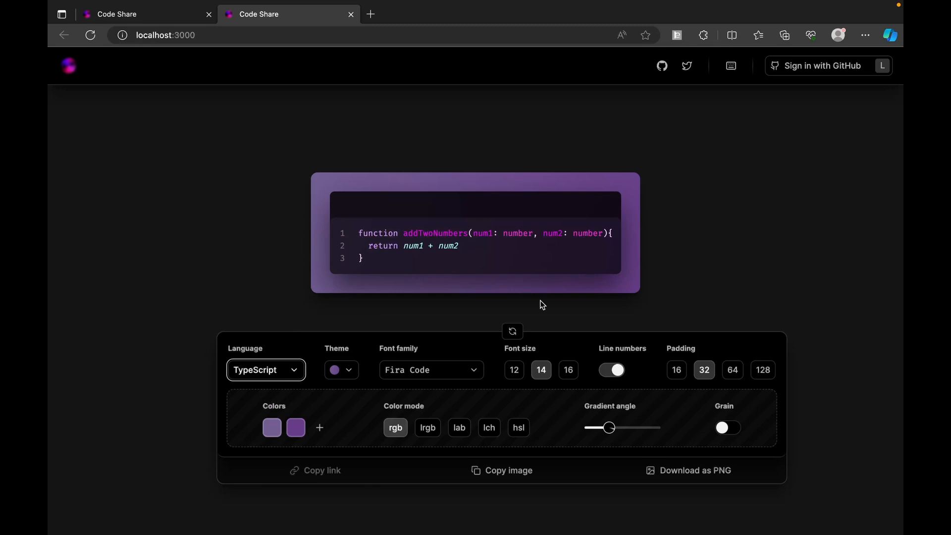
{"action": "mouse_move", "coordinate": [547, 342]}
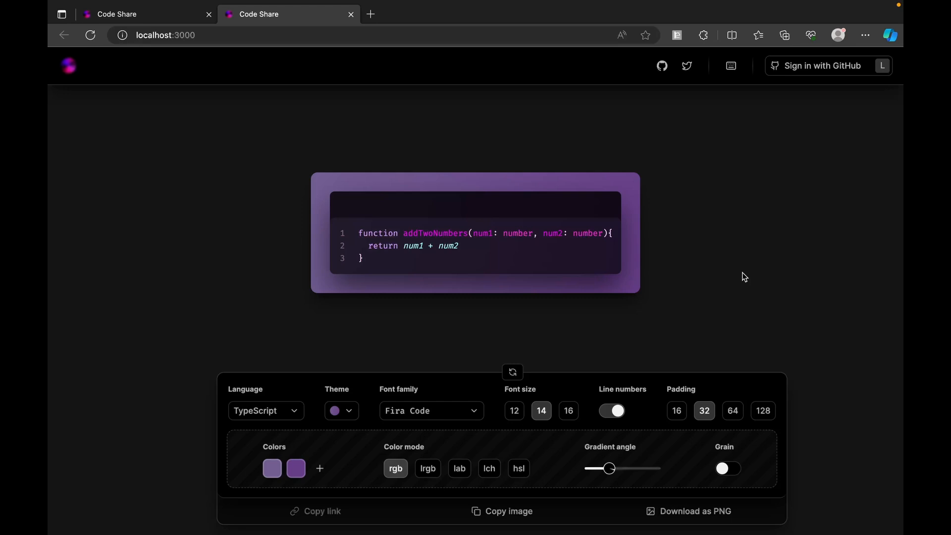
{"action": "mouse_move", "coordinate": [854, 78]}
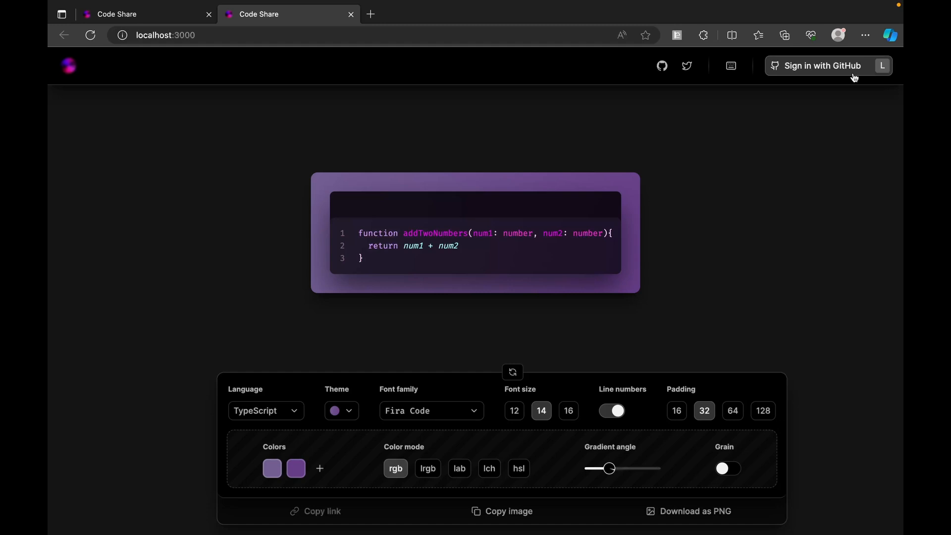
Sign in with GitHub from the top bar to open the empty dashboard.
{"action": "left_click", "coordinate": [823, 65]}
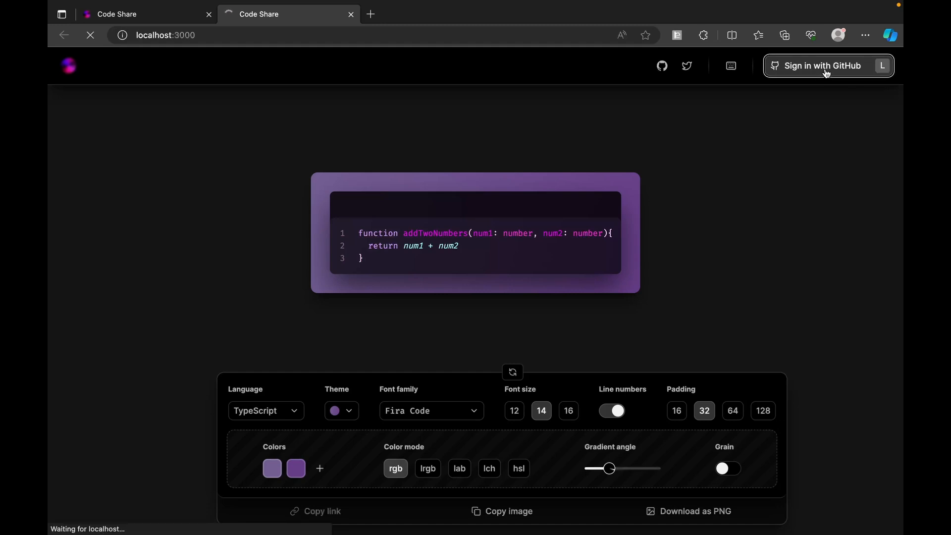
{"action": "left_click", "coordinate": [823, 65]}
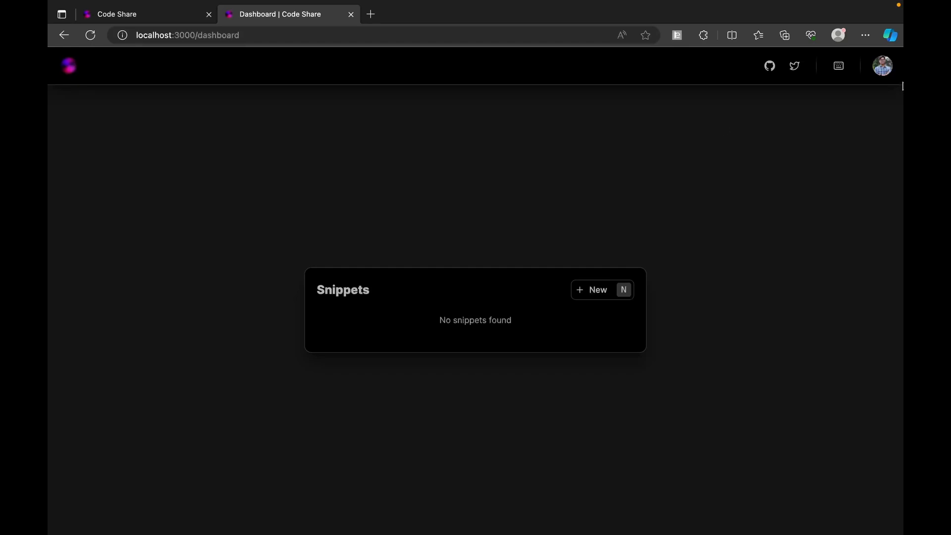
{"action": "mouse_move", "coordinate": [373, 308]}
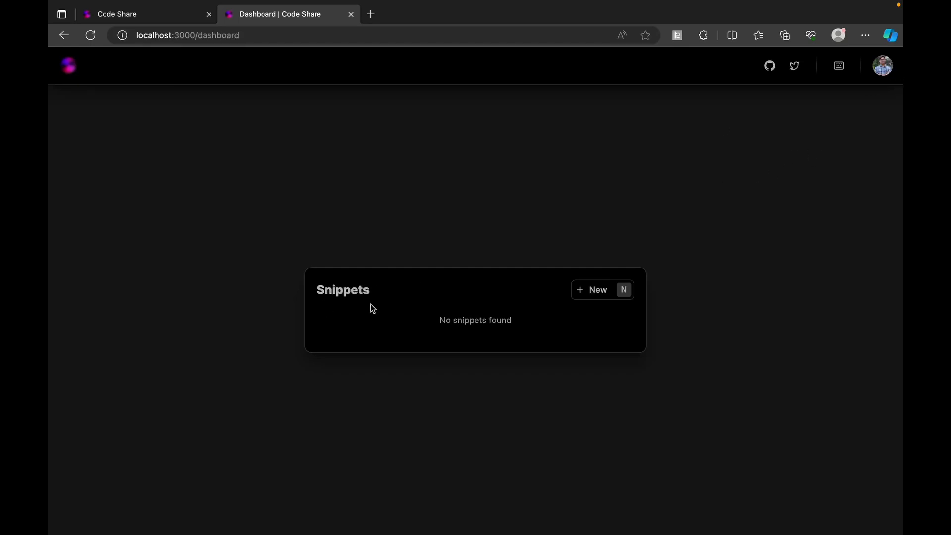
{"action": "mouse_move", "coordinate": [386, 311]}
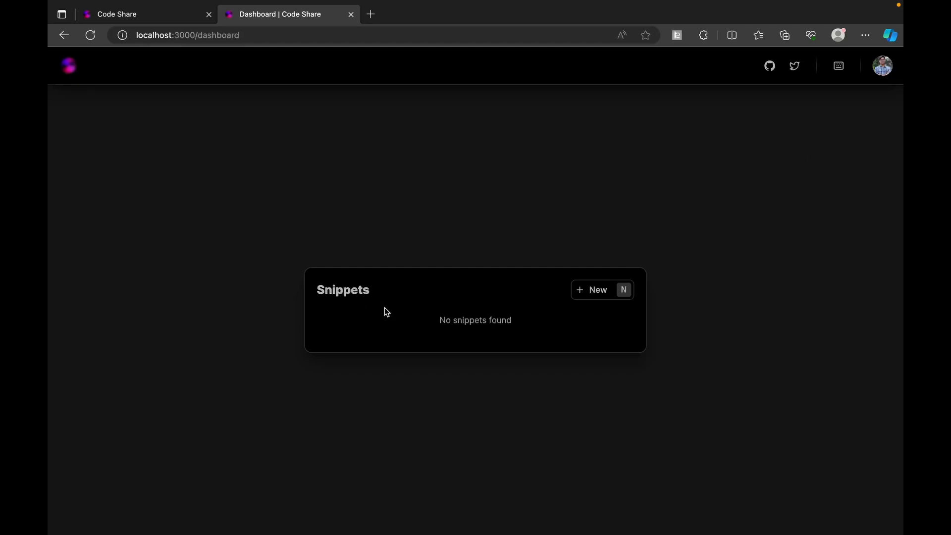
{"action": "mouse_move", "coordinate": [563, 310]}
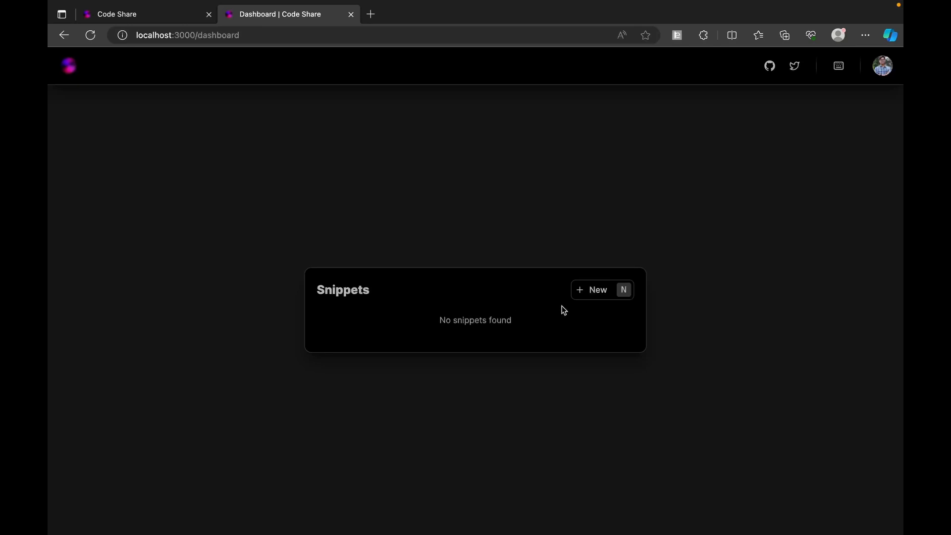
Start a new snippet and type function addTwonumbers with body return num1 + num2.
{"action": "left_click", "coordinate": [591, 290]}
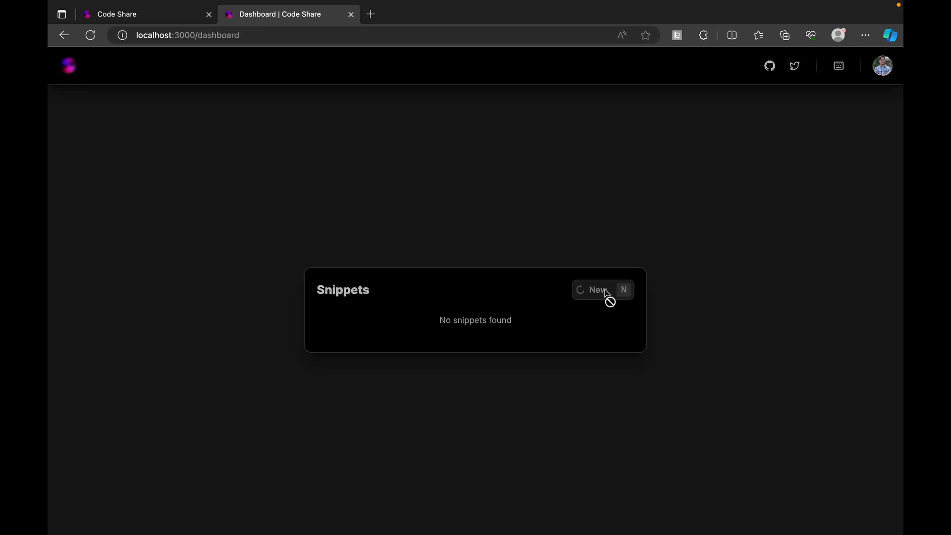
{"action": "left_click", "coordinate": [597, 290]}
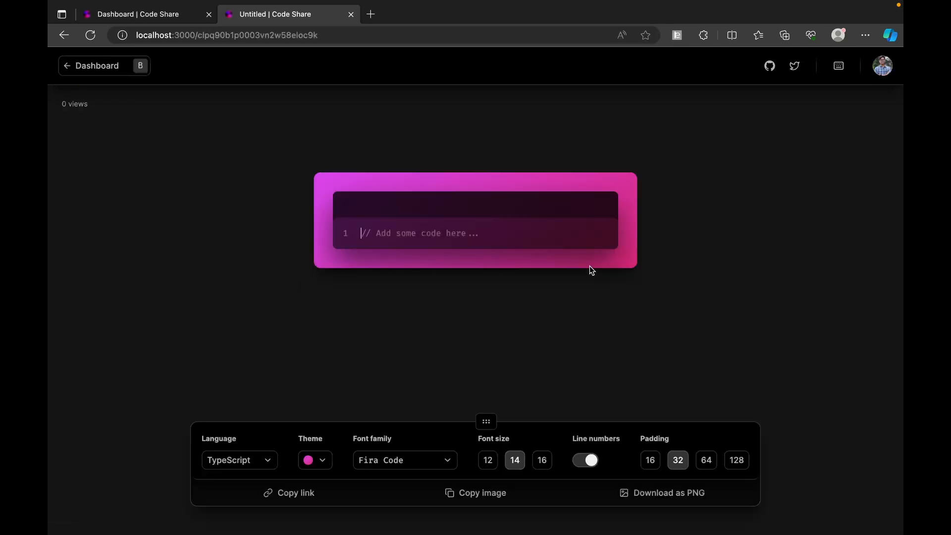
{"action": "mouse_move", "coordinate": [374, 270]}
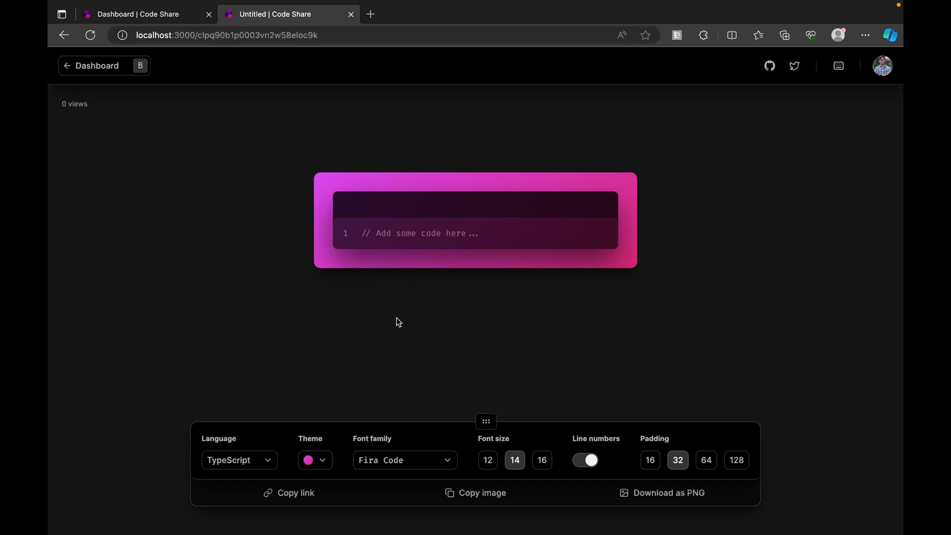
{"action": "type", "text": "function"}
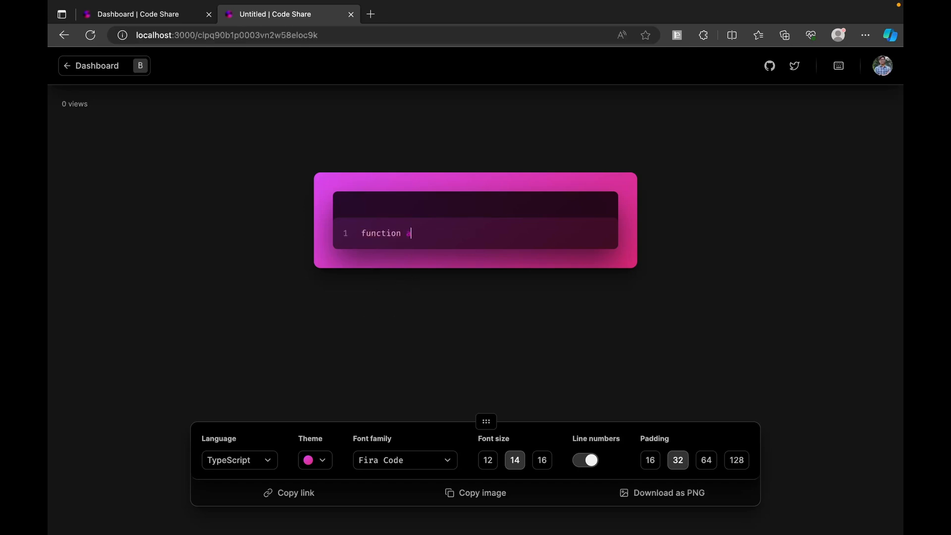
{"action": "type", "text": "addTwonumbers(num1: number, num2: number){"}
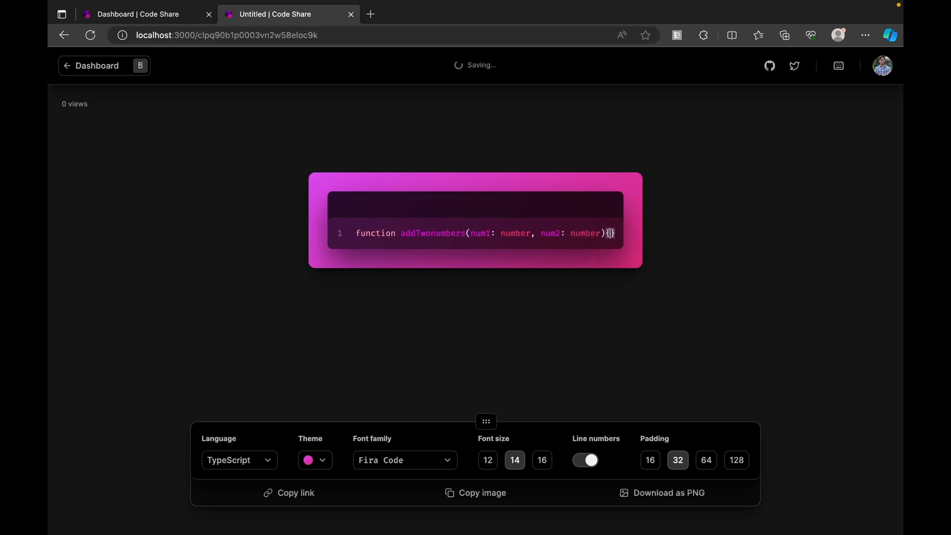
{"action": "key", "text": "Enter"}
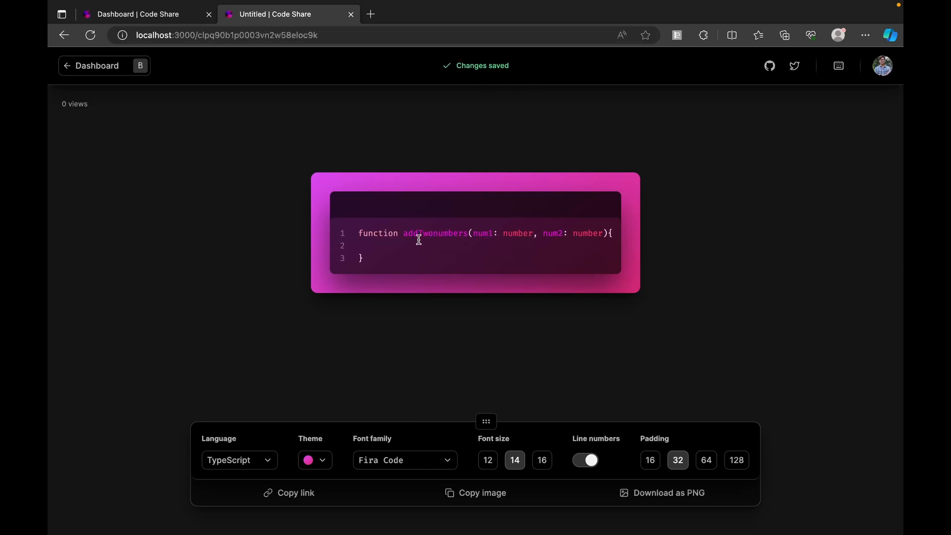
{"action": "mouse_move", "coordinate": [474, 97]}
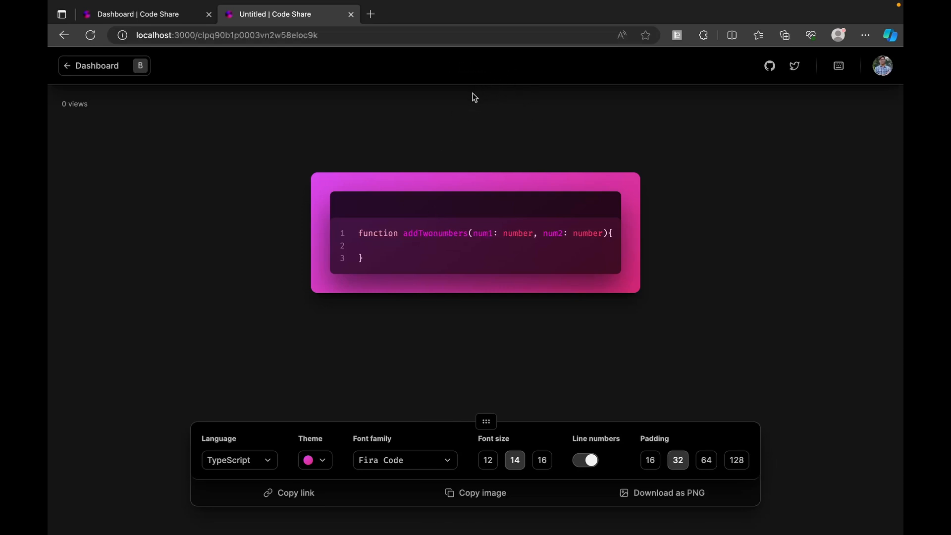
{"action": "type", "text": "return"}
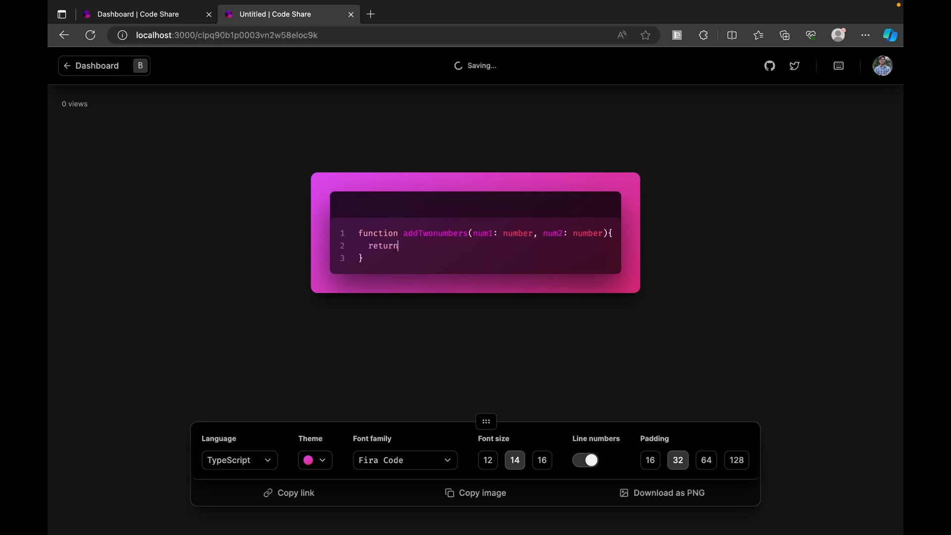
{"action": "type", "text": "num1"}
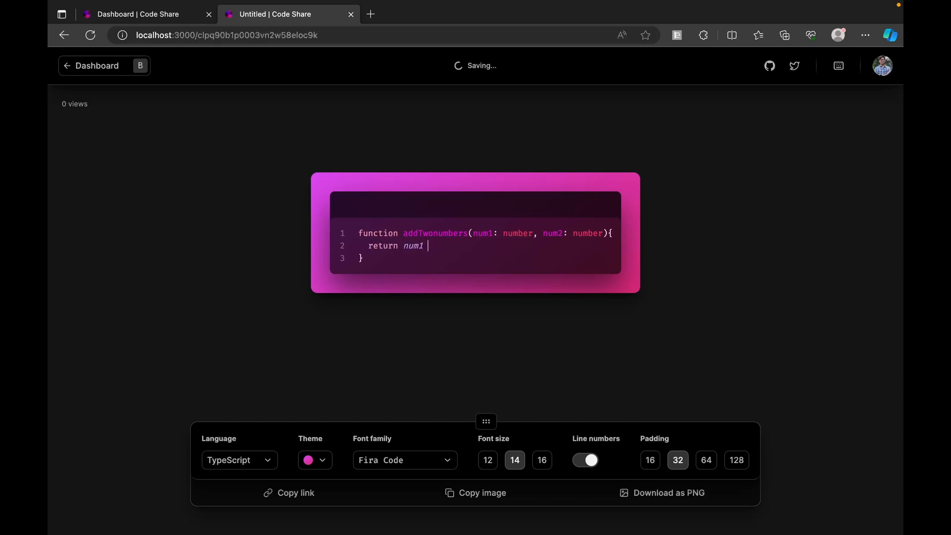
{"action": "type", "text": "+ num2"}
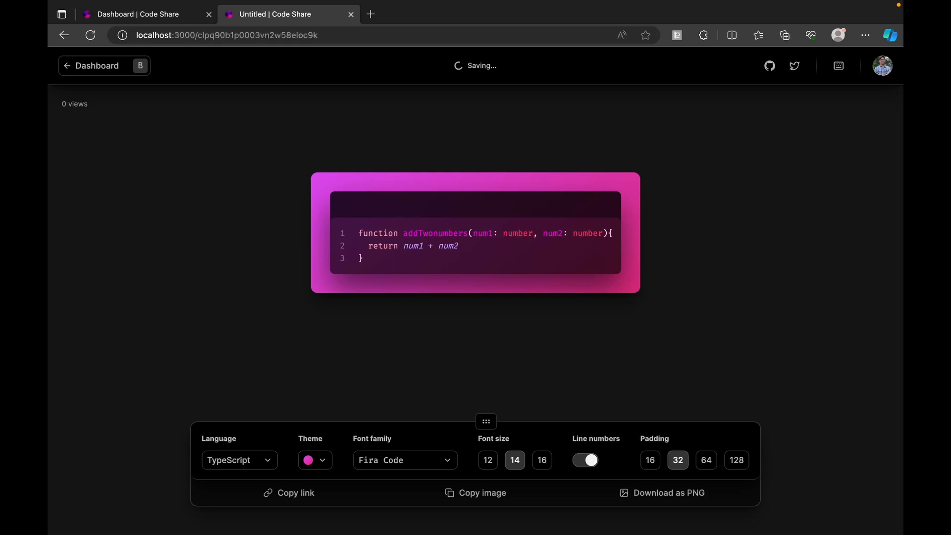
{"action": "left_click", "coordinate": [458, 245]}
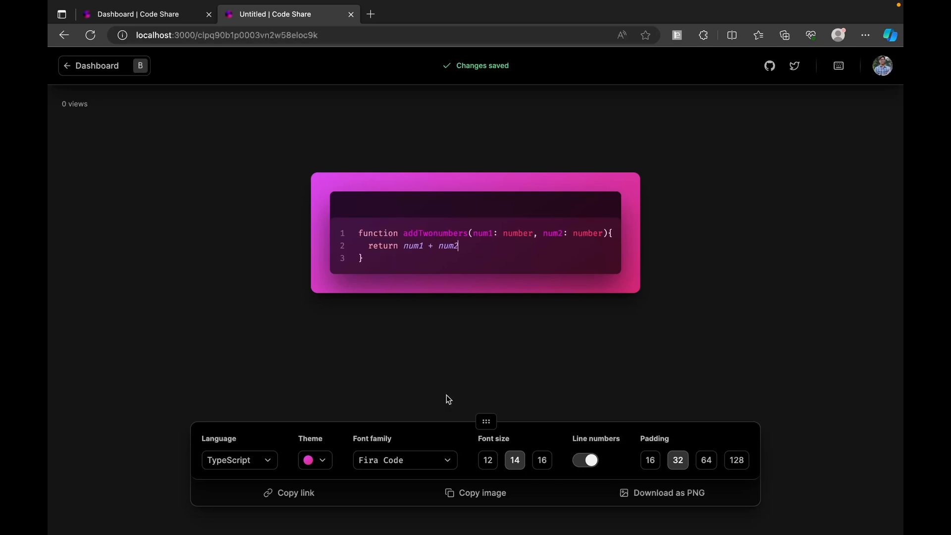
{"action": "mouse_move", "coordinate": [477, 362]}
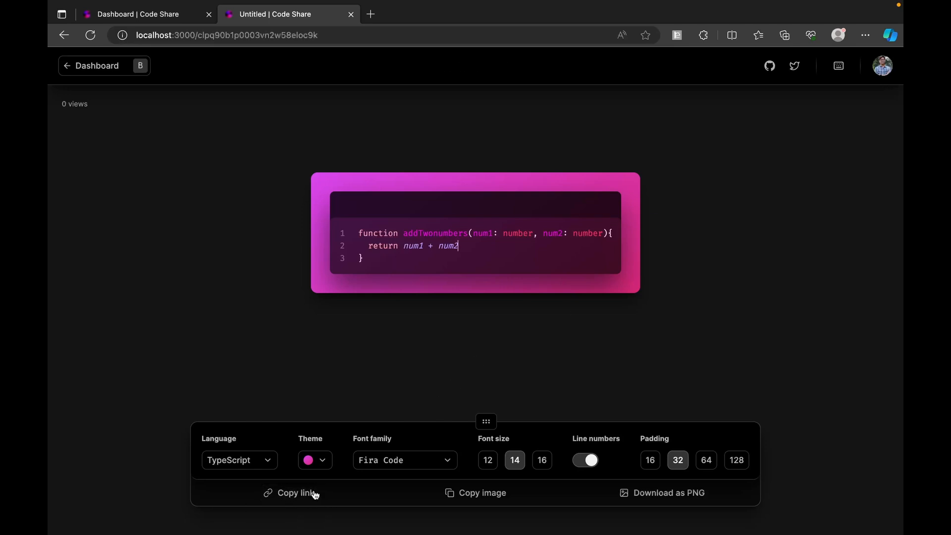
{"action": "mouse_move", "coordinate": [512, 501]}
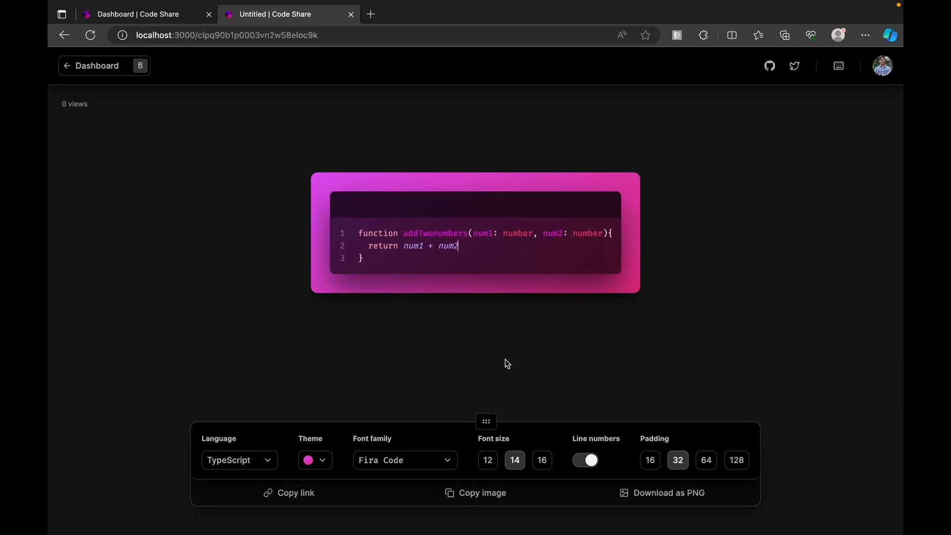
Set font size 16, padding 32, keep line numbers on, and copy the link.
{"action": "left_click", "coordinate": [541, 460]}
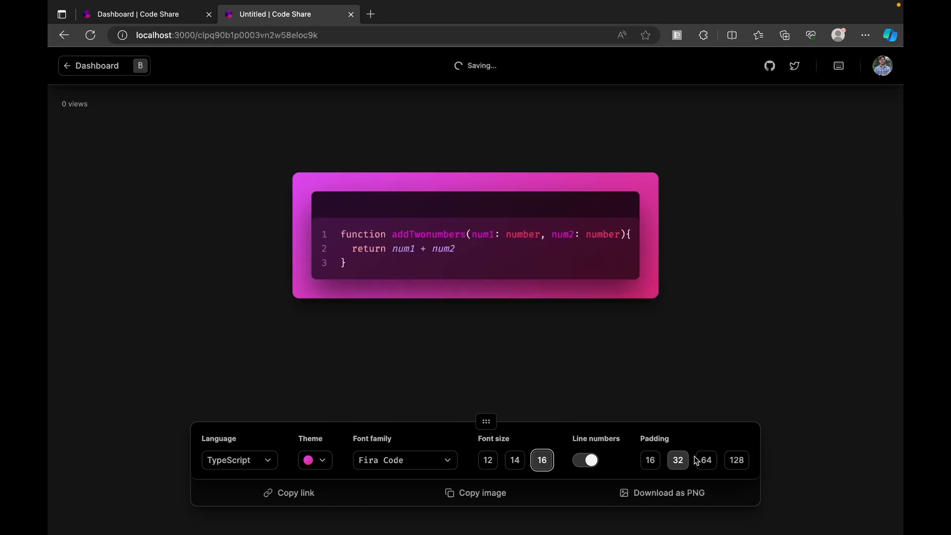
{"action": "left_click", "coordinate": [736, 459]}
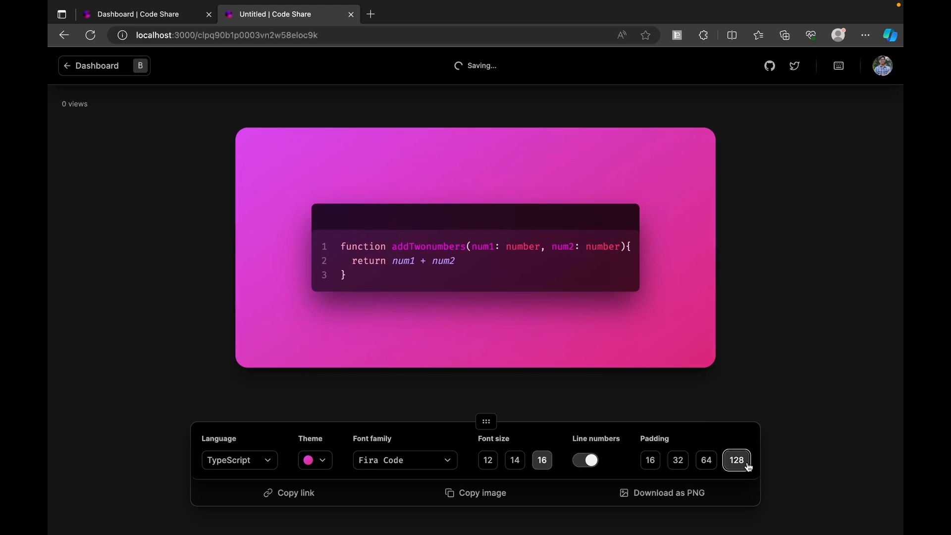
{"action": "left_click", "coordinate": [650, 460]}
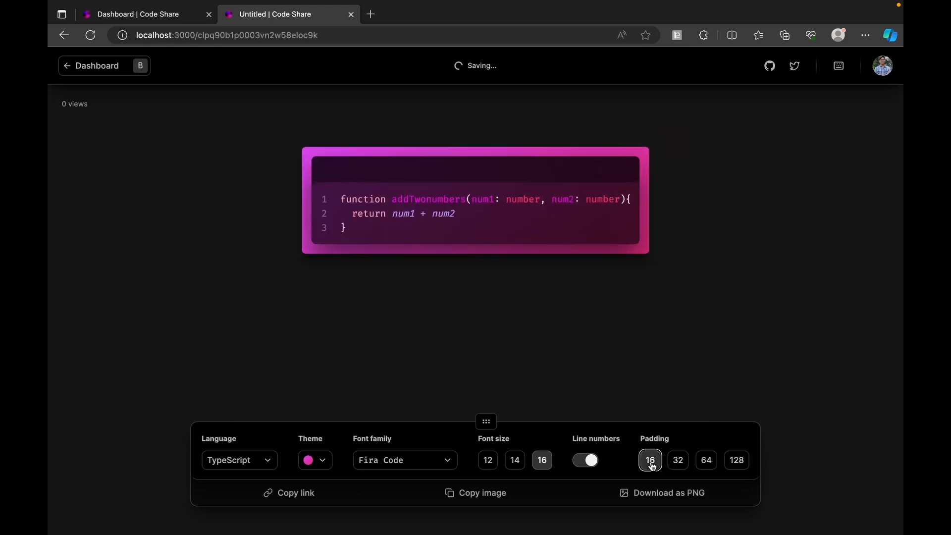
{"action": "left_click", "coordinate": [677, 459]}
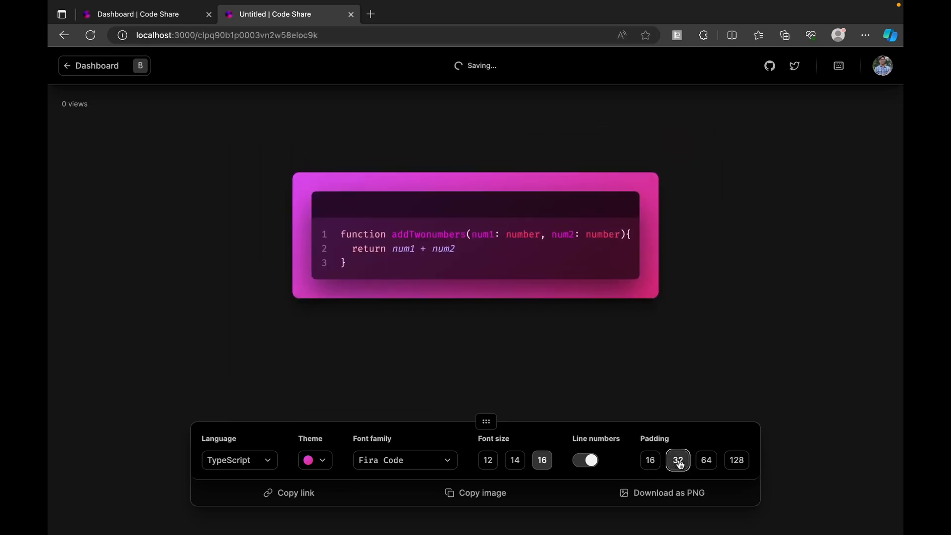
{"action": "left_click", "coordinate": [585, 459]}
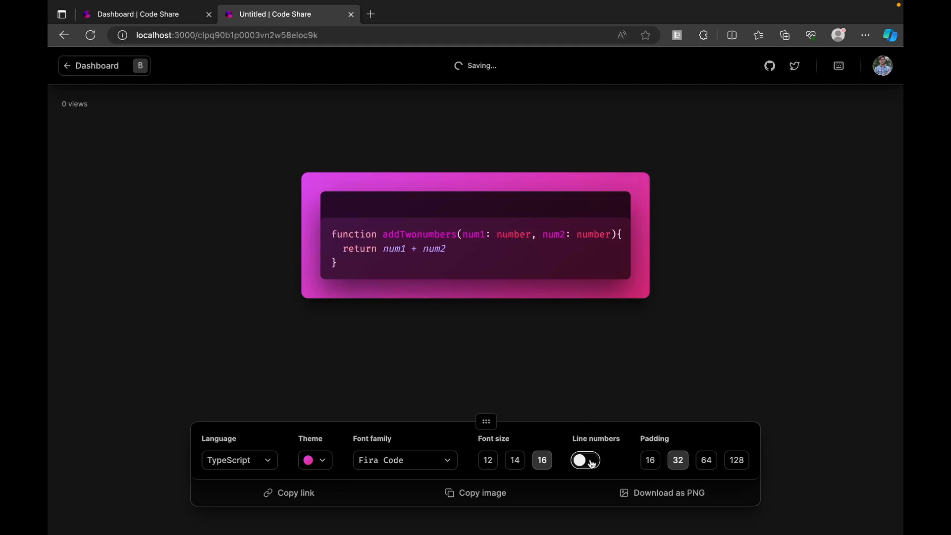
{"action": "left_click", "coordinate": [585, 460]}
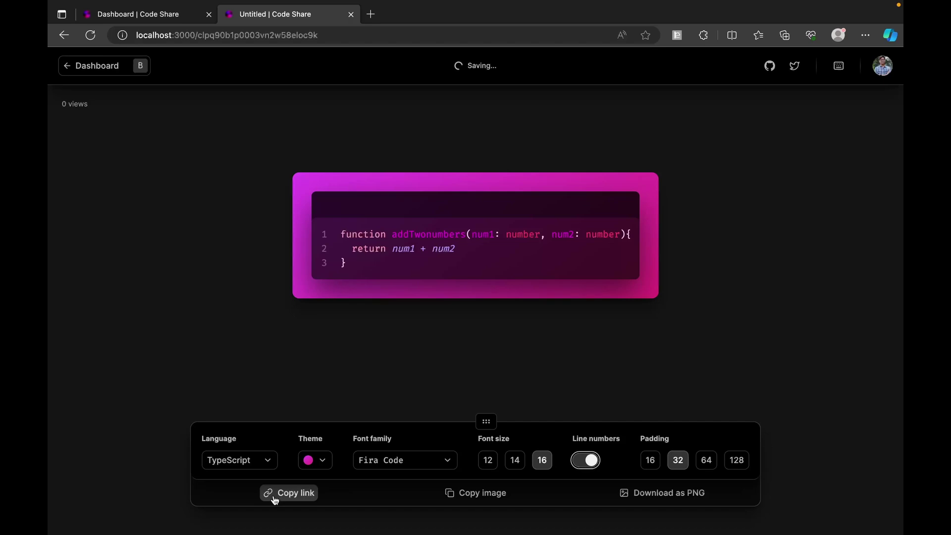
{"action": "left_click", "coordinate": [295, 492]}
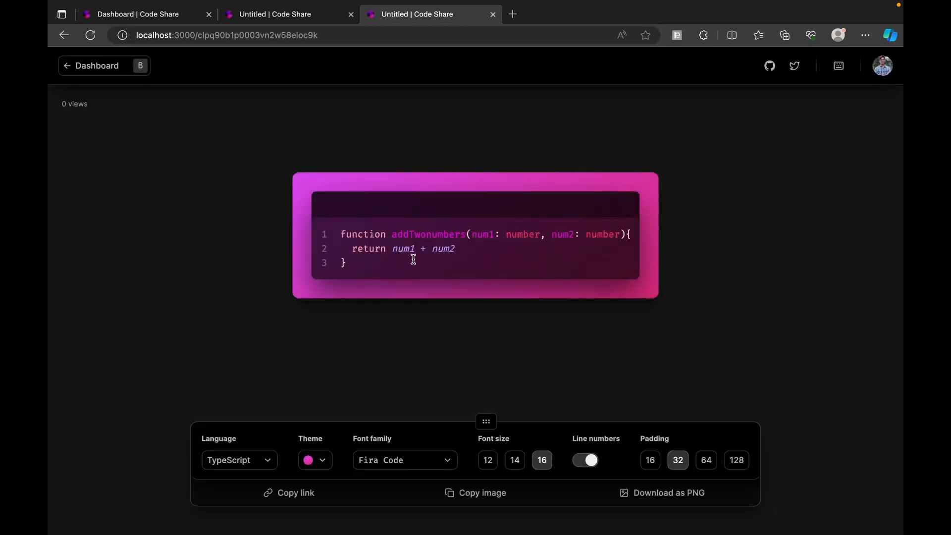
Try Kode Mono and IBM Plex Mono, keep Fira Code, copy and download PNG.
{"action": "left_click", "coordinate": [405, 460]}
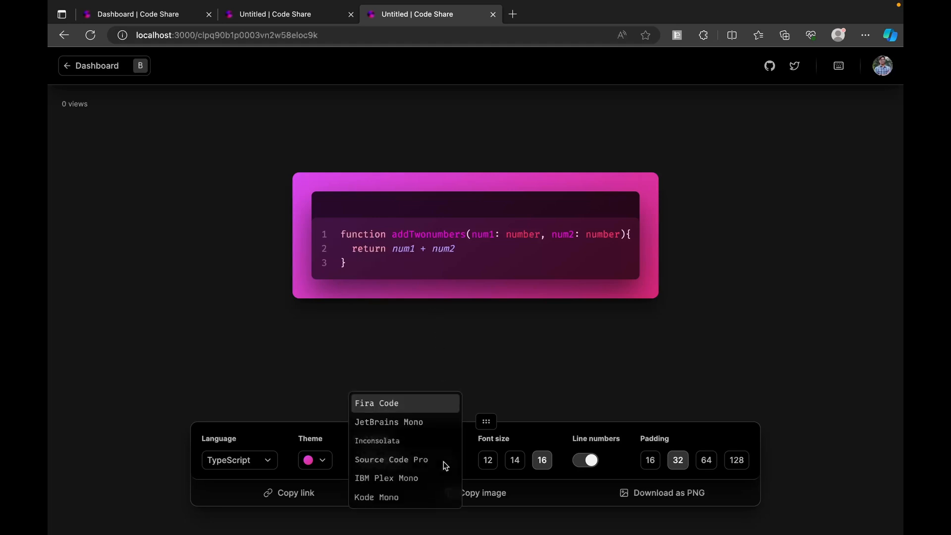
{"action": "left_click", "coordinate": [376, 497]}
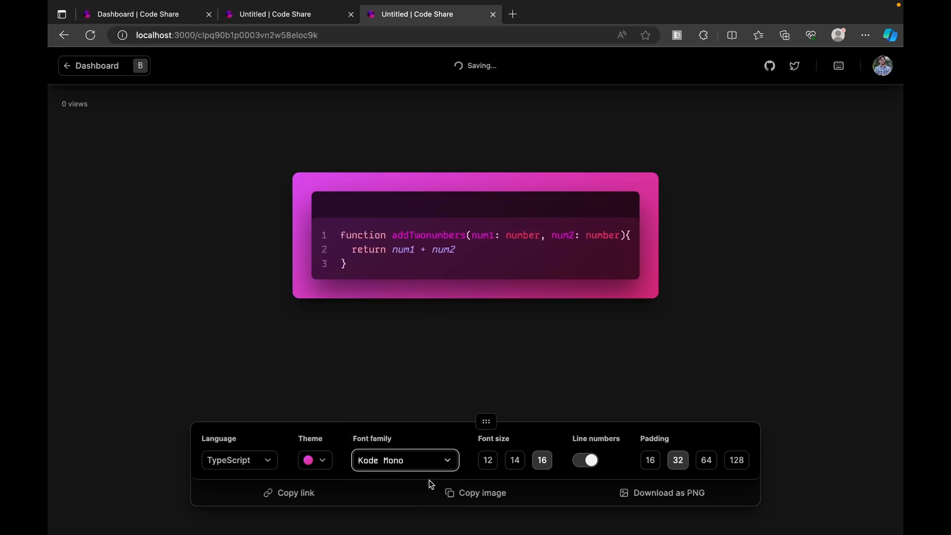
{"action": "left_click", "coordinate": [405, 460]}
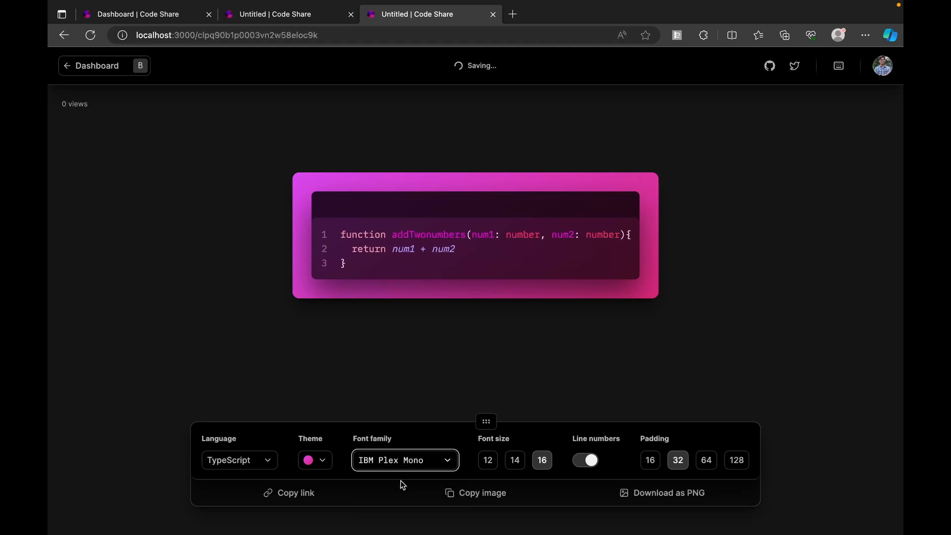
{"action": "left_click", "coordinate": [405, 459]}
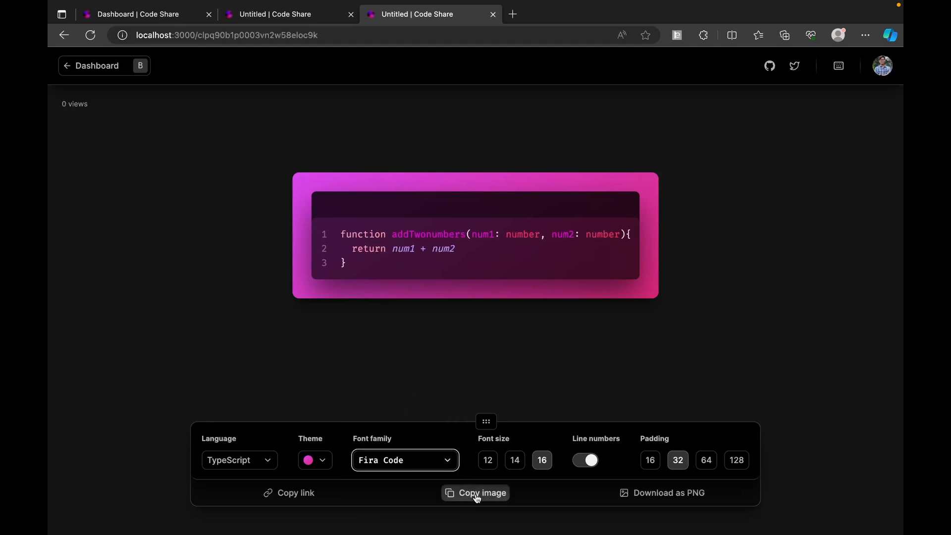
{"action": "left_click", "coordinate": [481, 492]}
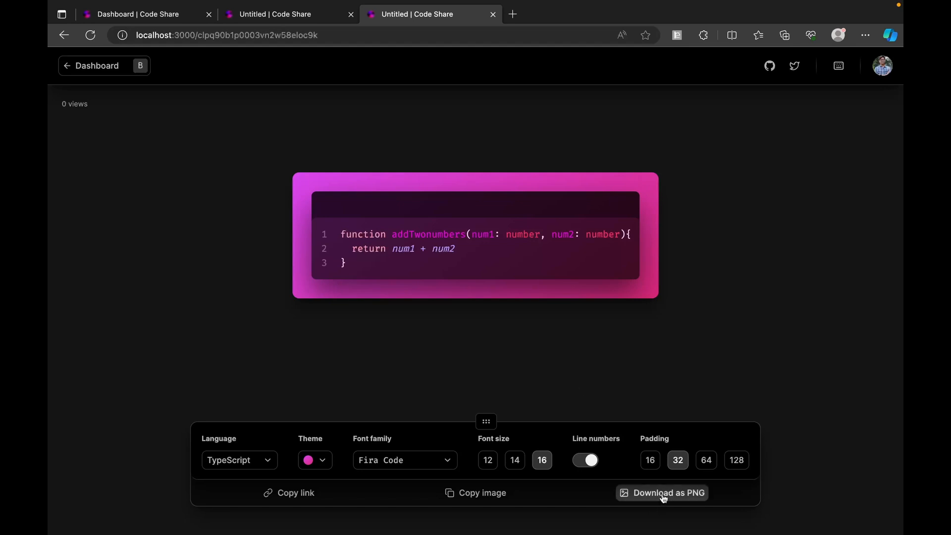
{"action": "left_click", "coordinate": [661, 493]}
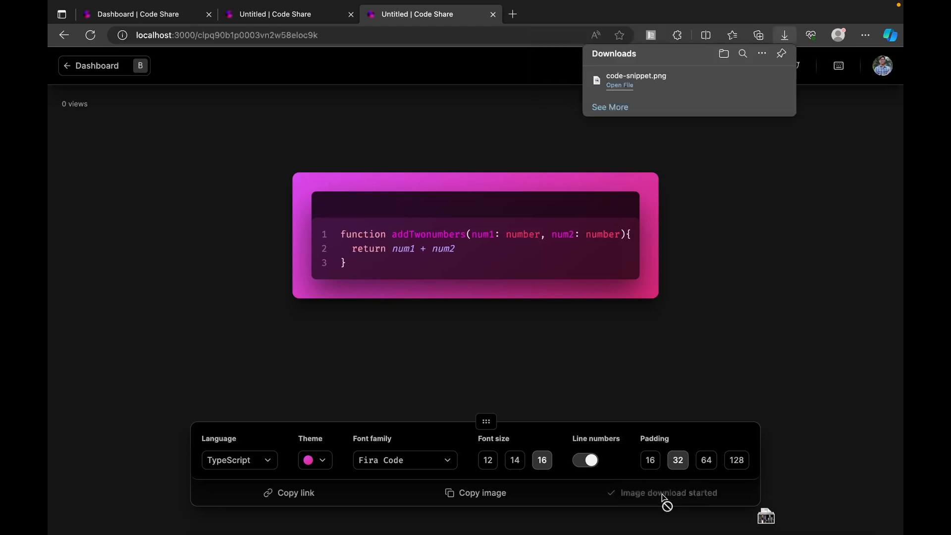
{"action": "mouse_move", "coordinate": [648, 85]}
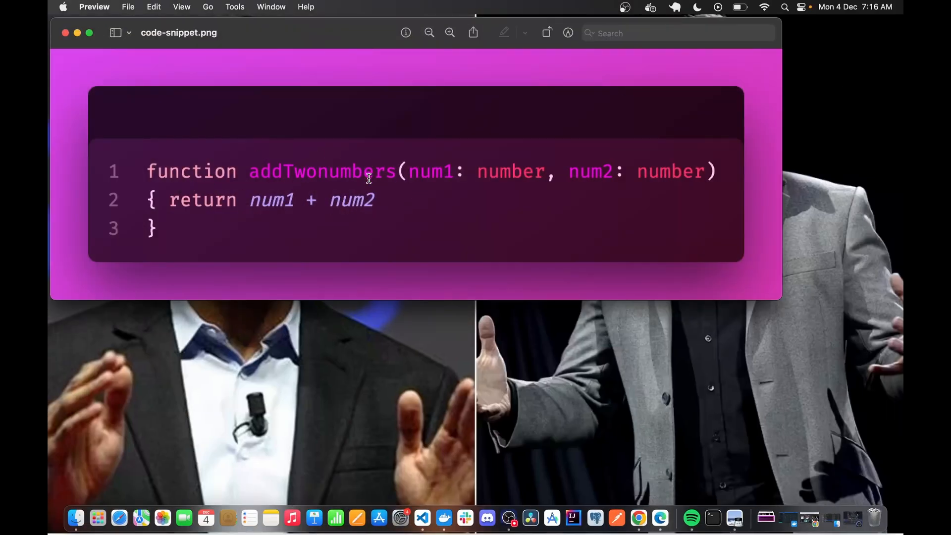
{"action": "mouse_move", "coordinate": [638, 518]}
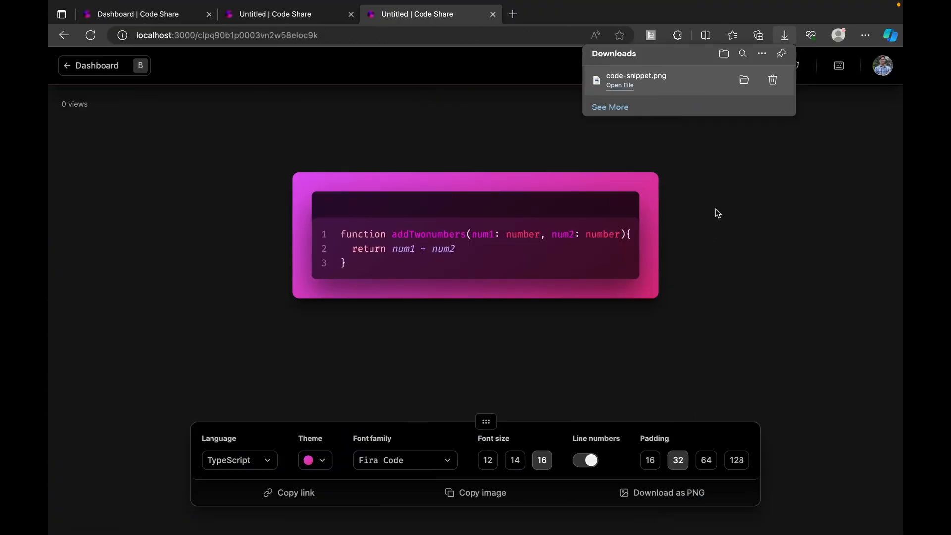
Dismiss the browser's recent downloads panel.
{"action": "left_click", "coordinate": [717, 213]}
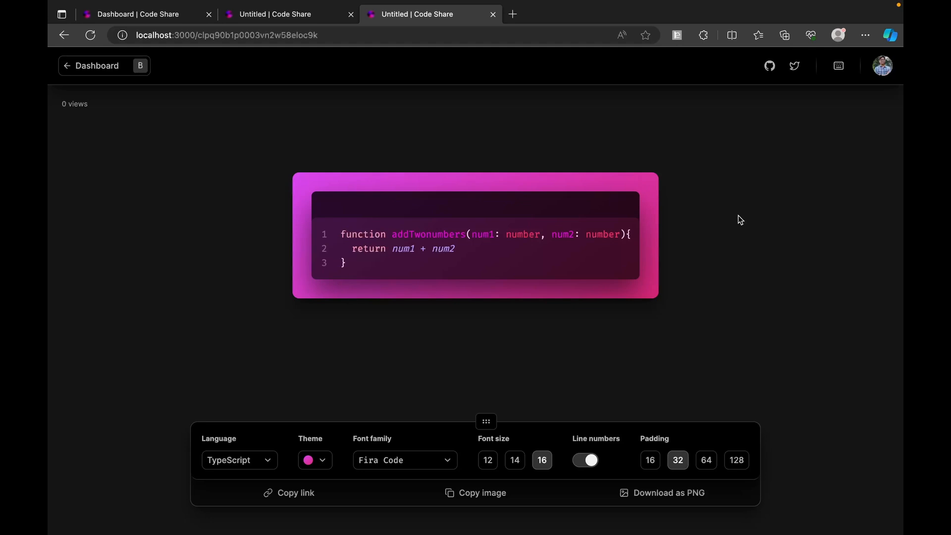
{"action": "mouse_move", "coordinate": [157, 194]}
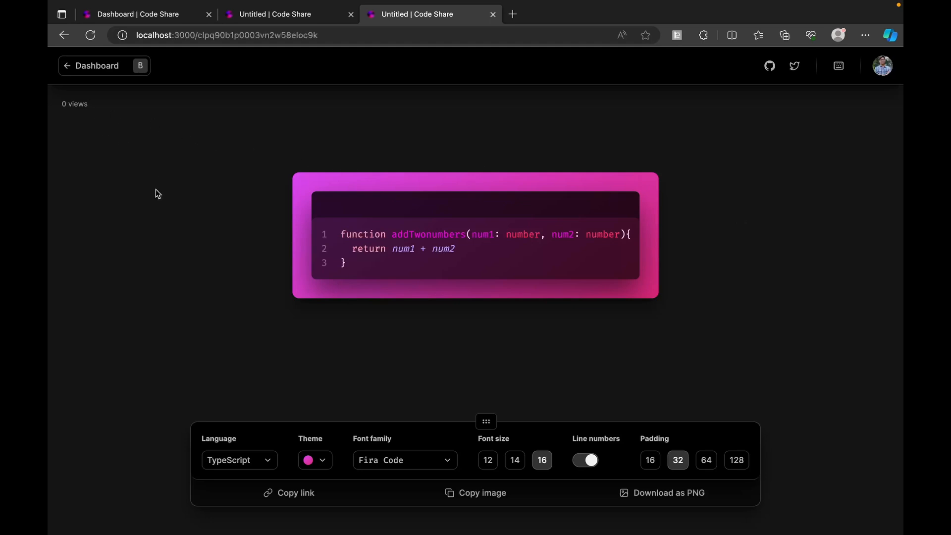
{"action": "mouse_move", "coordinate": [110, 122]}
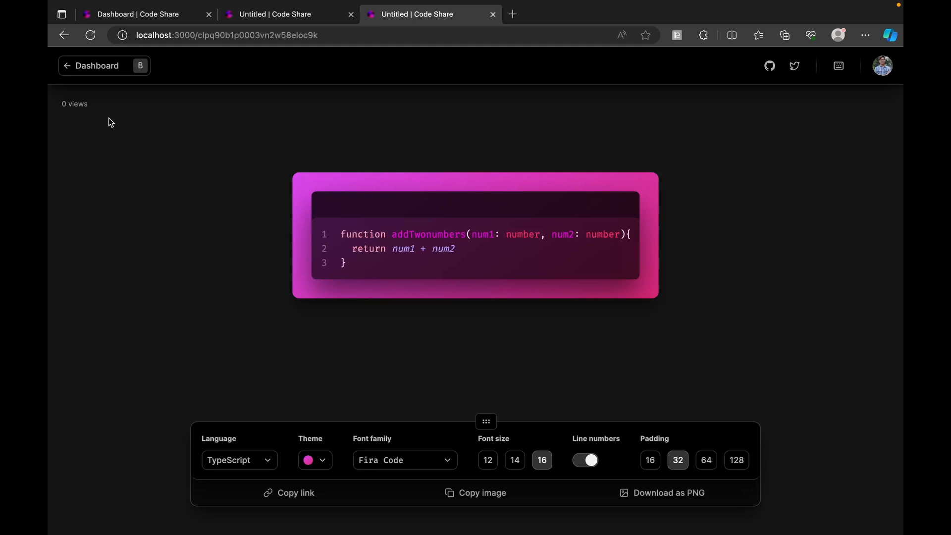
{"action": "mouse_move", "coordinate": [58, 105]}
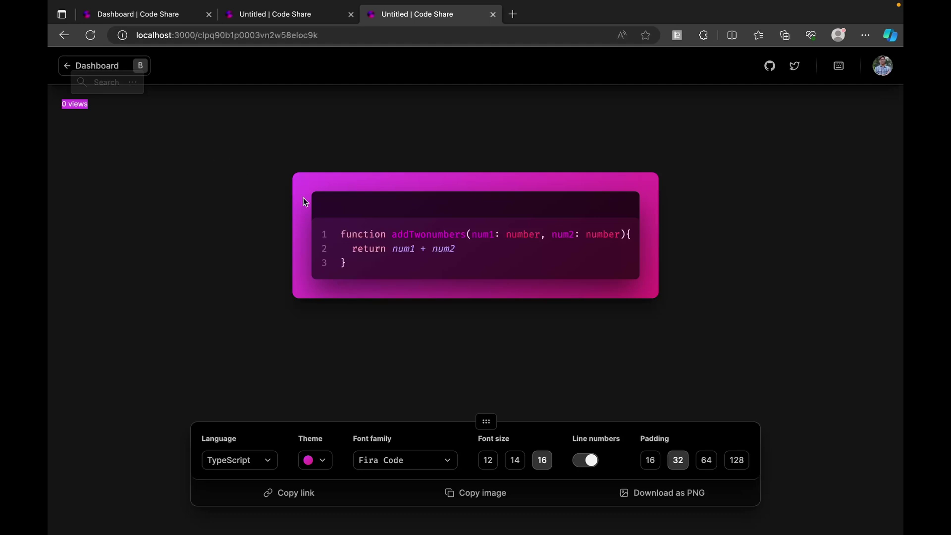
{"action": "mouse_move", "coordinate": [212, 239]}
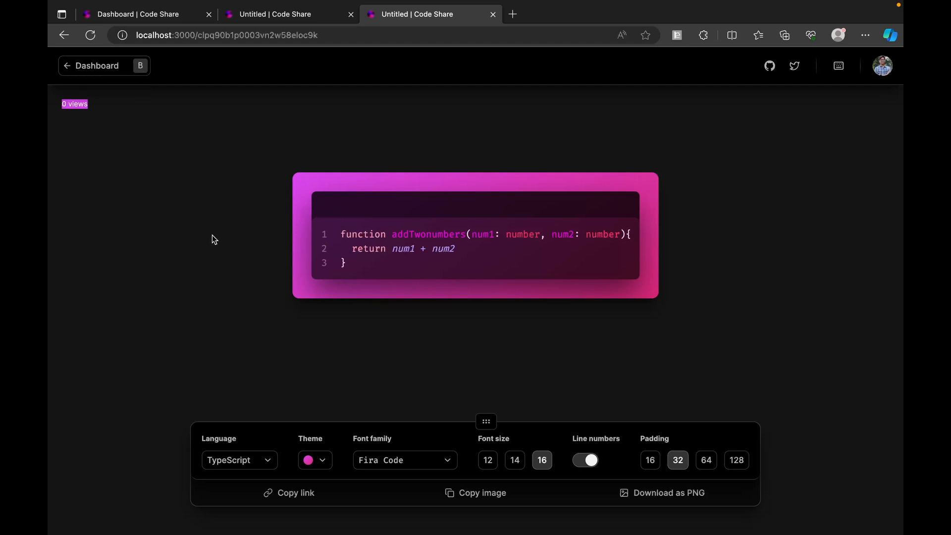
{"action": "mouse_move", "coordinate": [417, 220]}
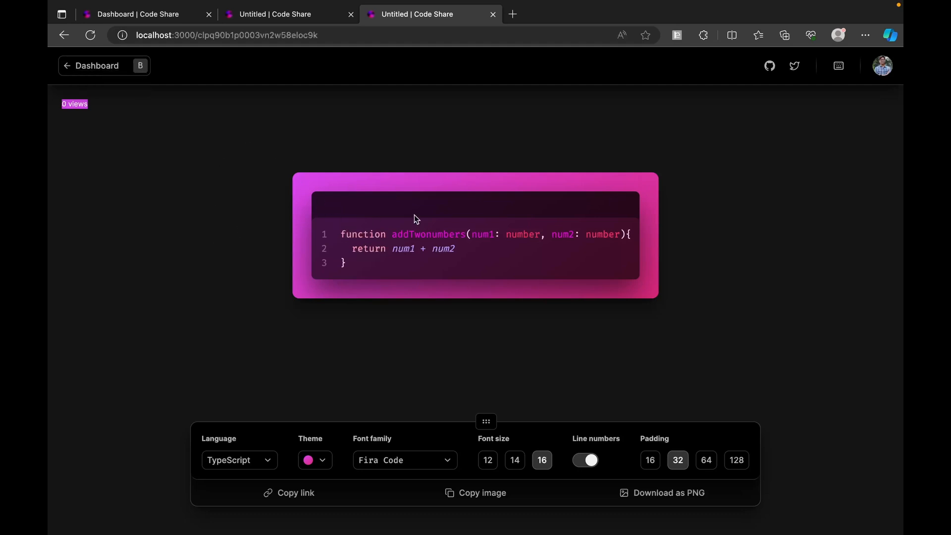
{"action": "mouse_move", "coordinate": [138, 139]}
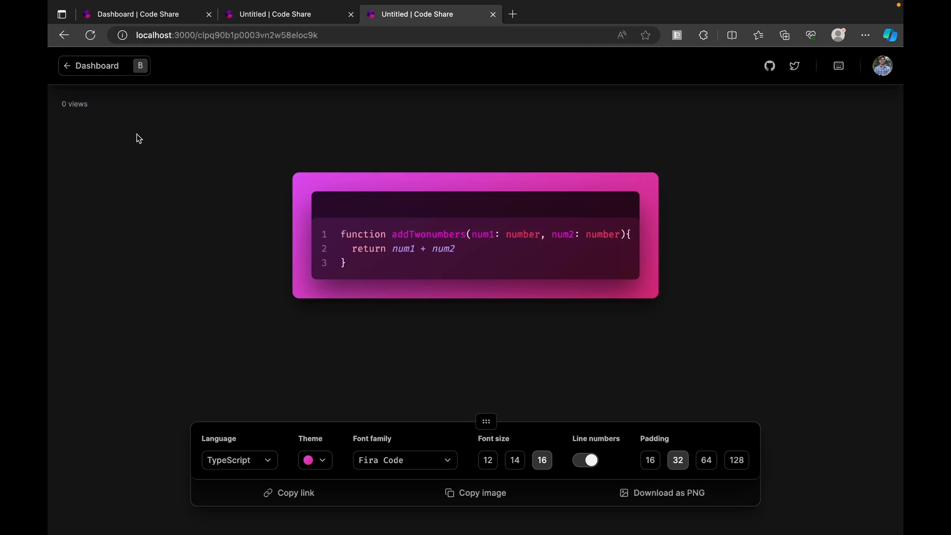
{"action": "mouse_move", "coordinate": [110, 109]}
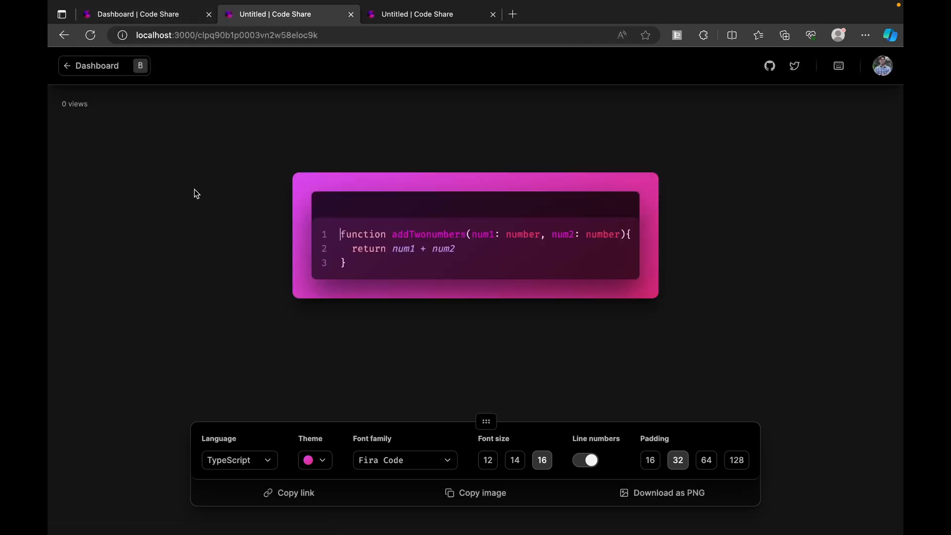
{"action": "mouse_move", "coordinate": [95, 121]}
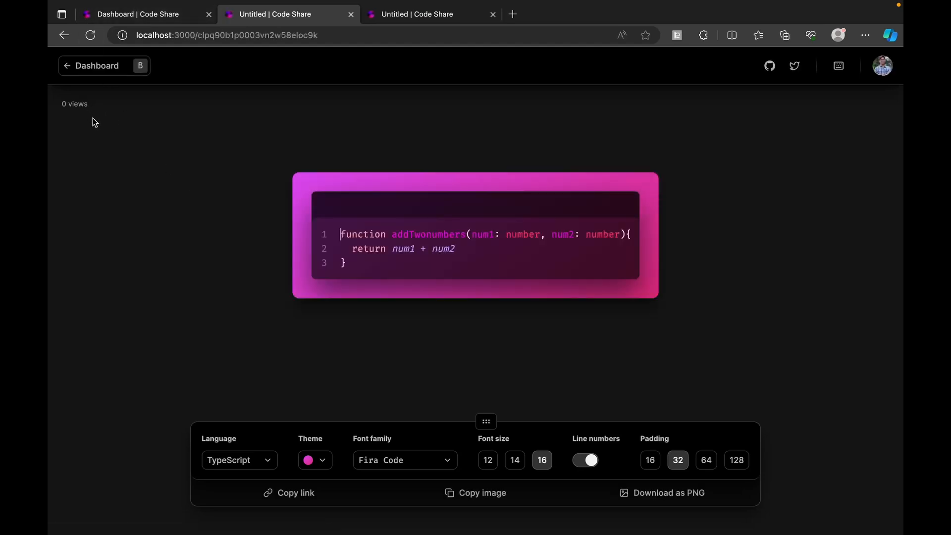
{"action": "mouse_move", "coordinate": [97, 65]}
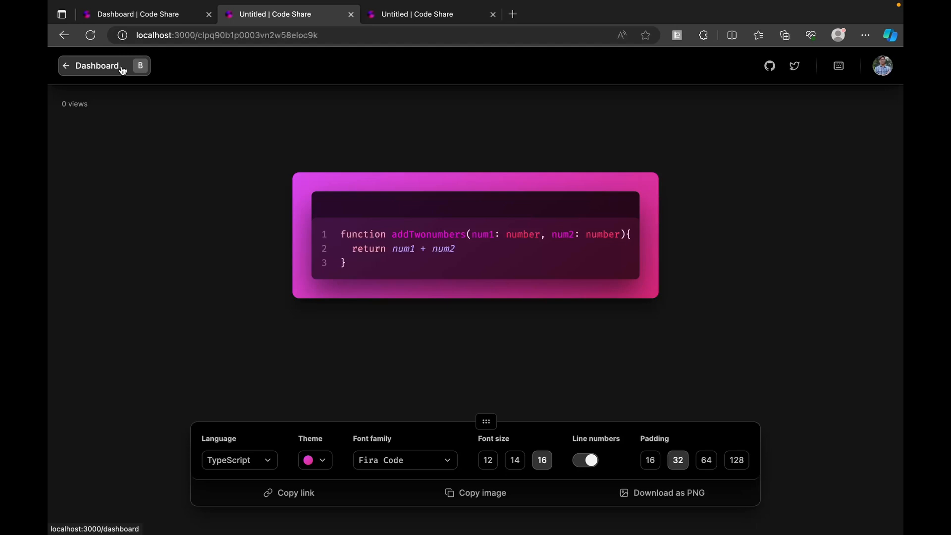
Rename the snippet 'Add Two Number' on the dashboard, copy its link, and reopen it.
{"action": "left_click", "coordinate": [96, 66]}
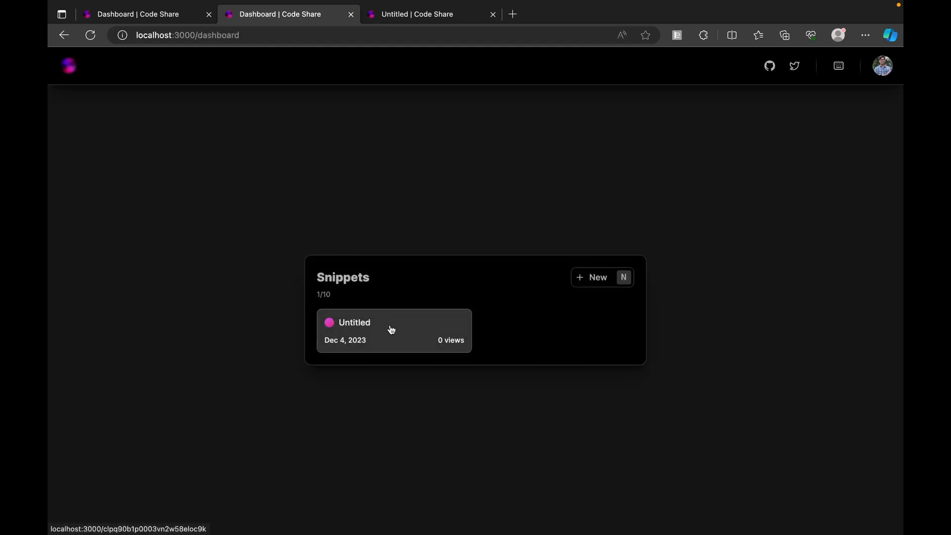
{"action": "left_click", "coordinate": [391, 330]}
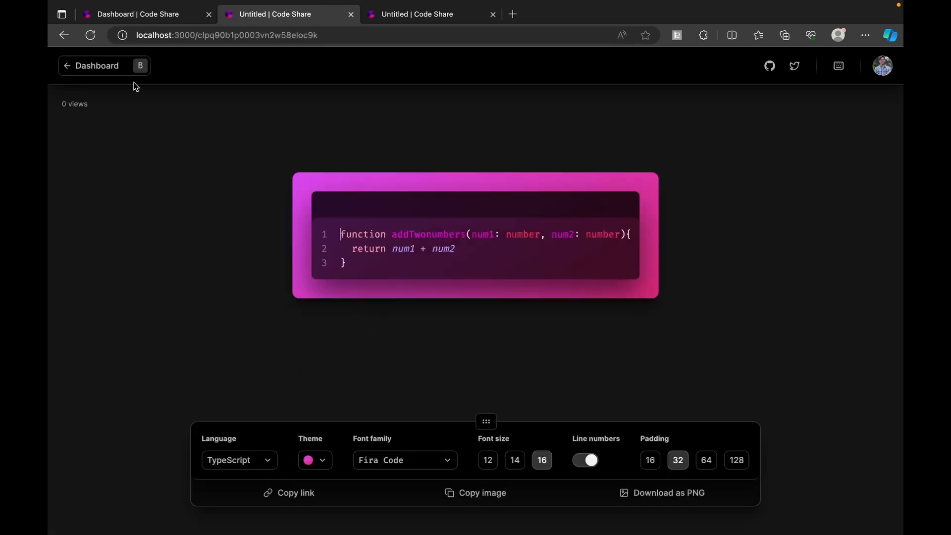
{"action": "left_click", "coordinate": [95, 65]}
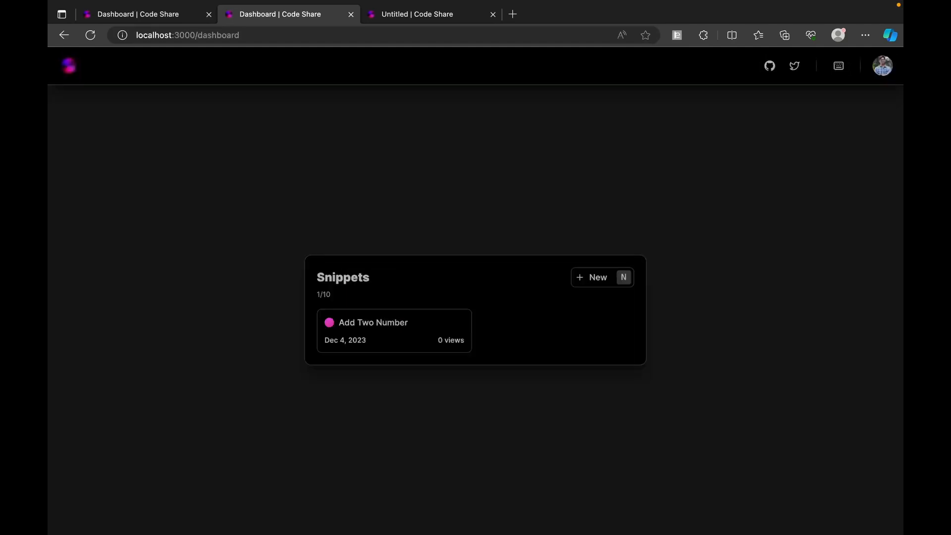
{"action": "mouse_move", "coordinate": [448, 332]}
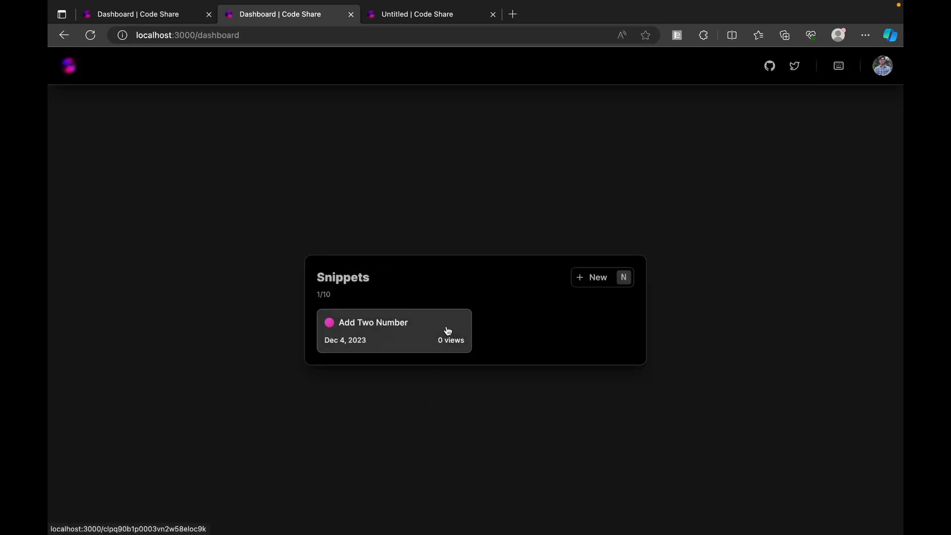
{"action": "right_click", "coordinate": [447, 331]}
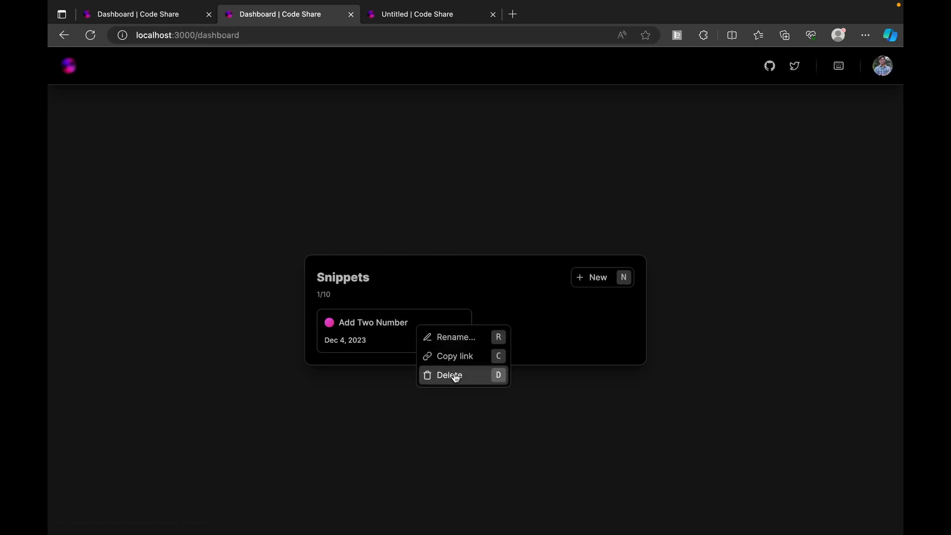
{"action": "mouse_move", "coordinate": [454, 356]}
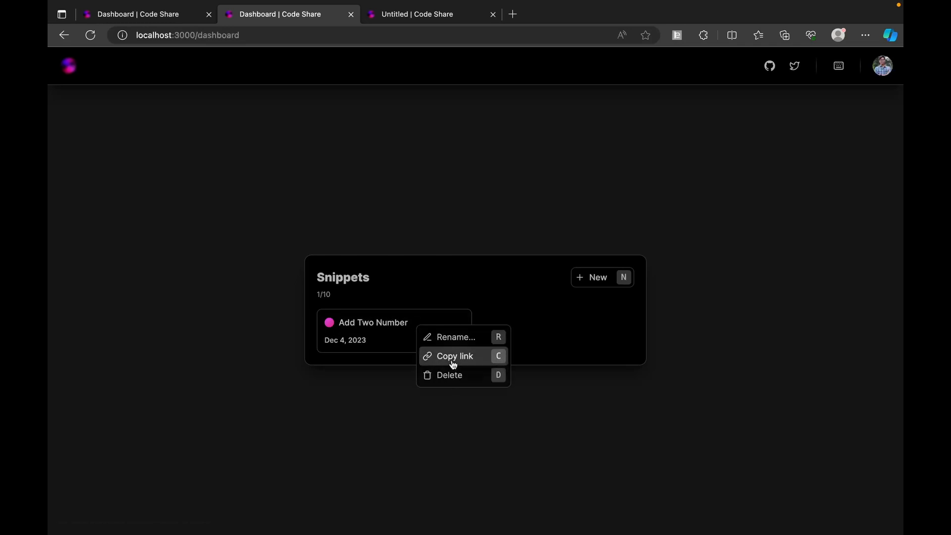
{"action": "left_click", "coordinate": [454, 356]}
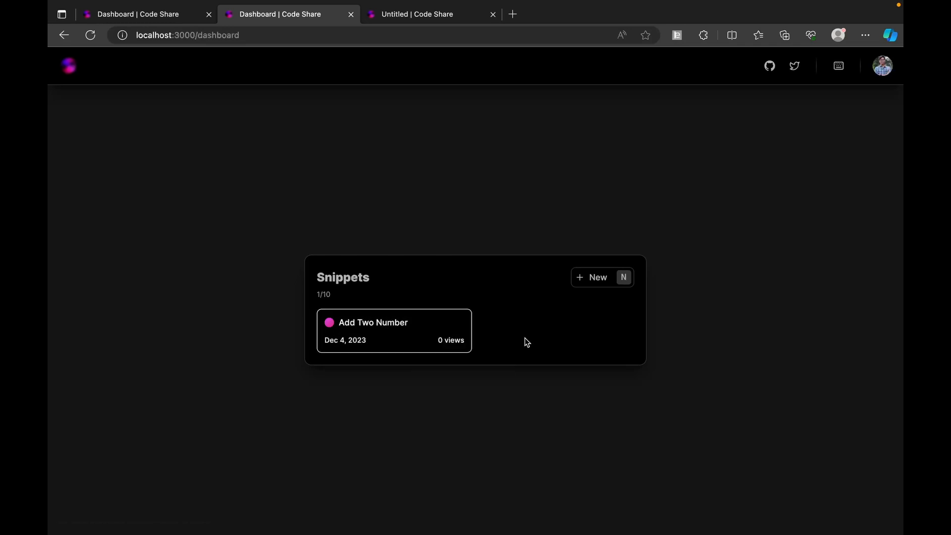
{"action": "left_click", "coordinate": [394, 330]}
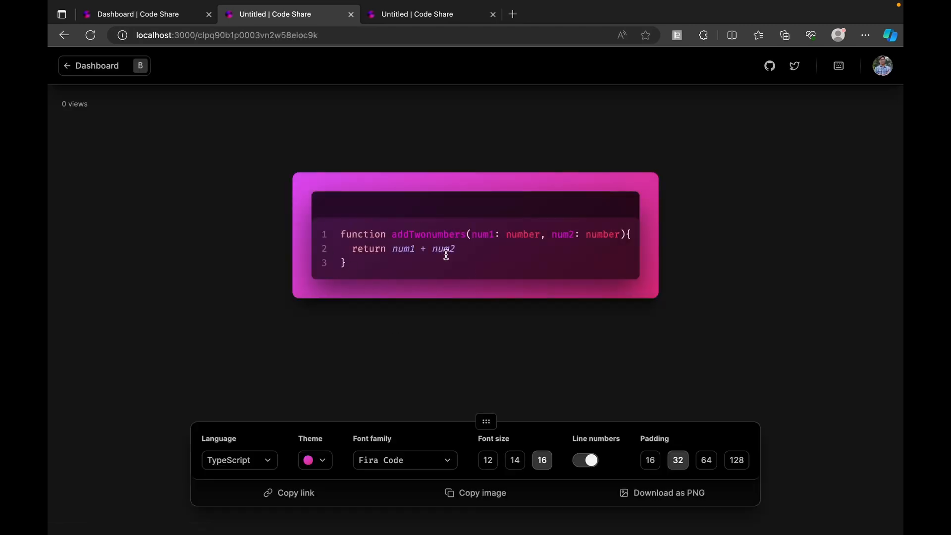
{"action": "mouse_move", "coordinate": [616, 350]}
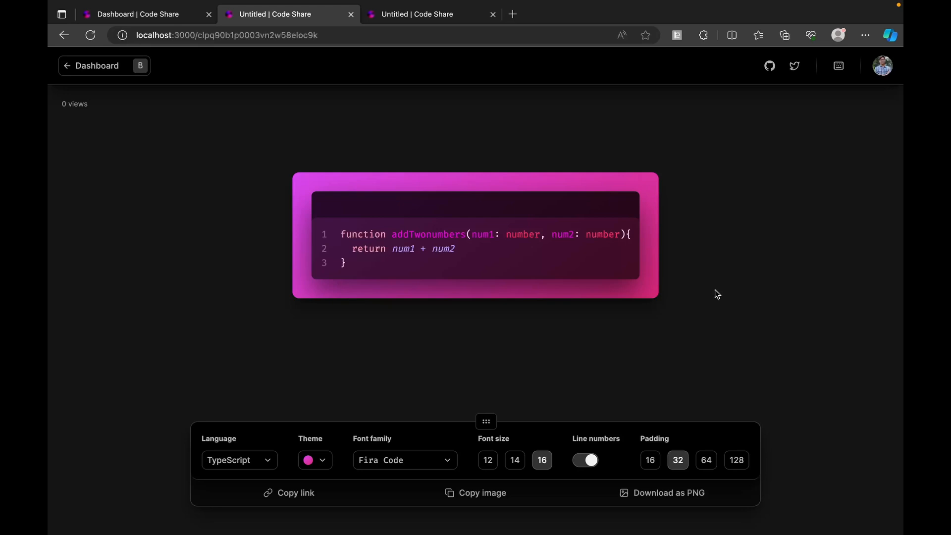
{"action": "left_click", "coordinate": [341, 234]}
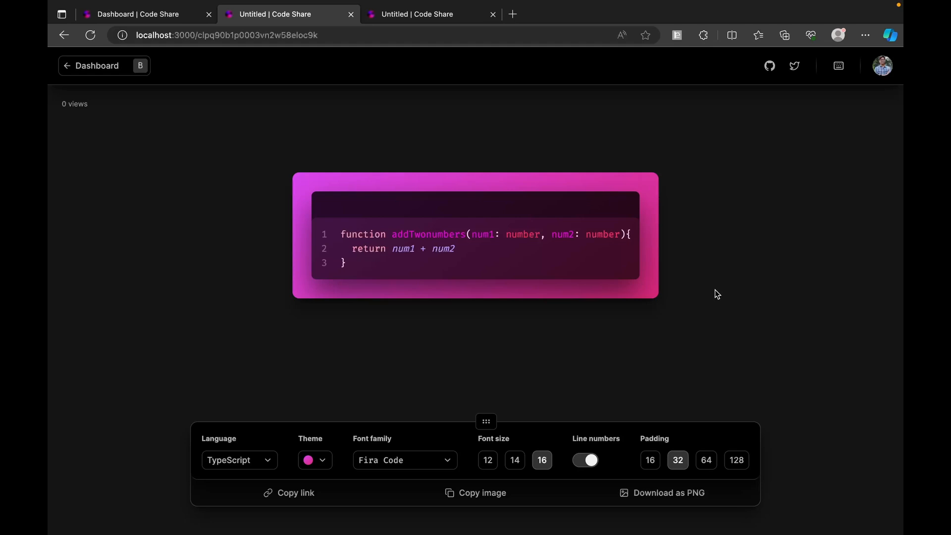
{"action": "left_click", "coordinate": [341, 235]}
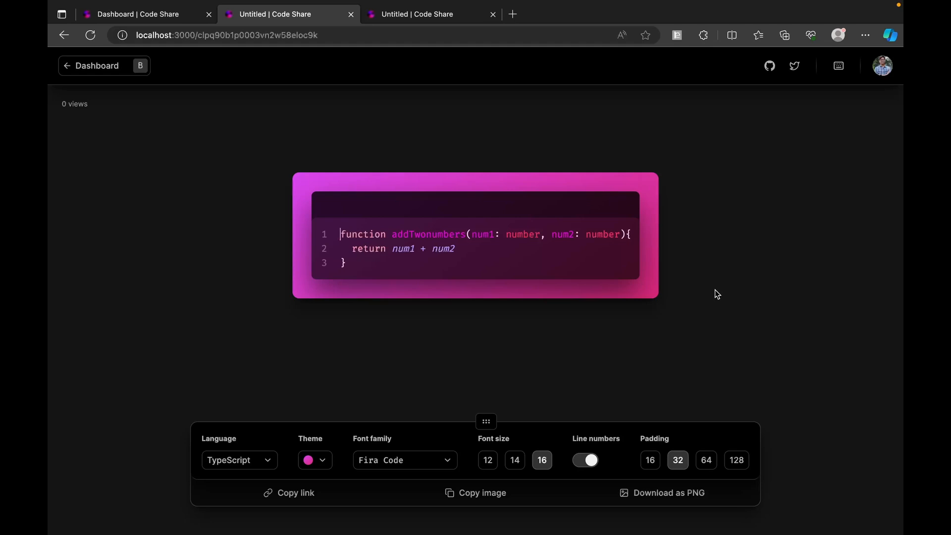